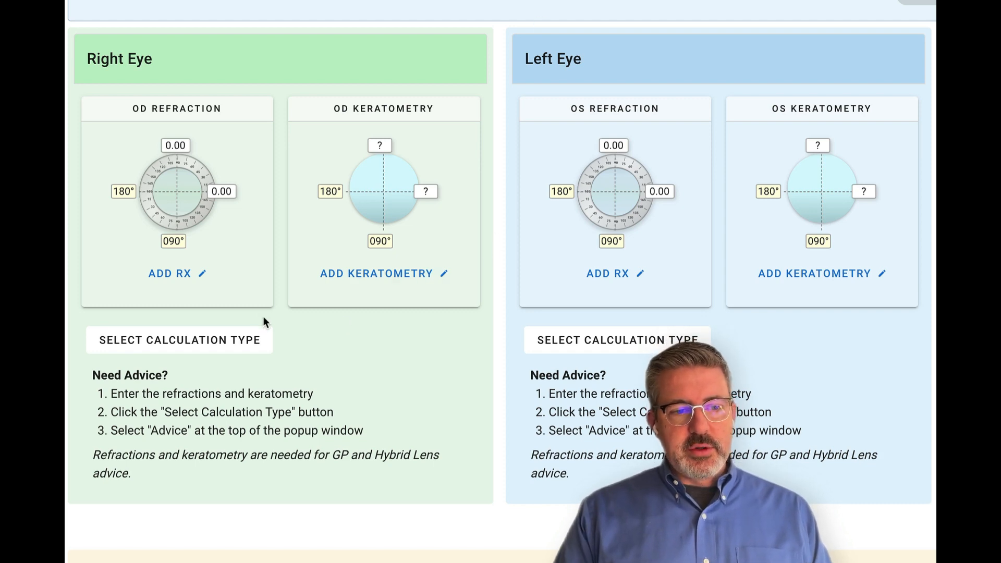
Step: Enter both eyes' refractions (OD -7.00 -3.00 x 177, OS -5.00 -2.00 x 005) and keratometry readings
{"action": "left_click", "coordinate": [169, 273]}
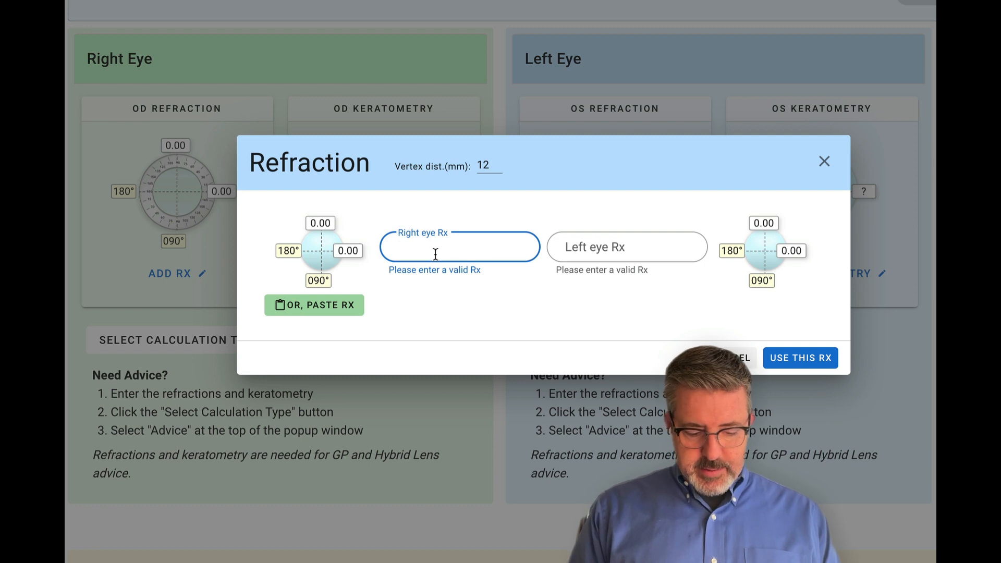
{"action": "type", "text": "-7-3"}
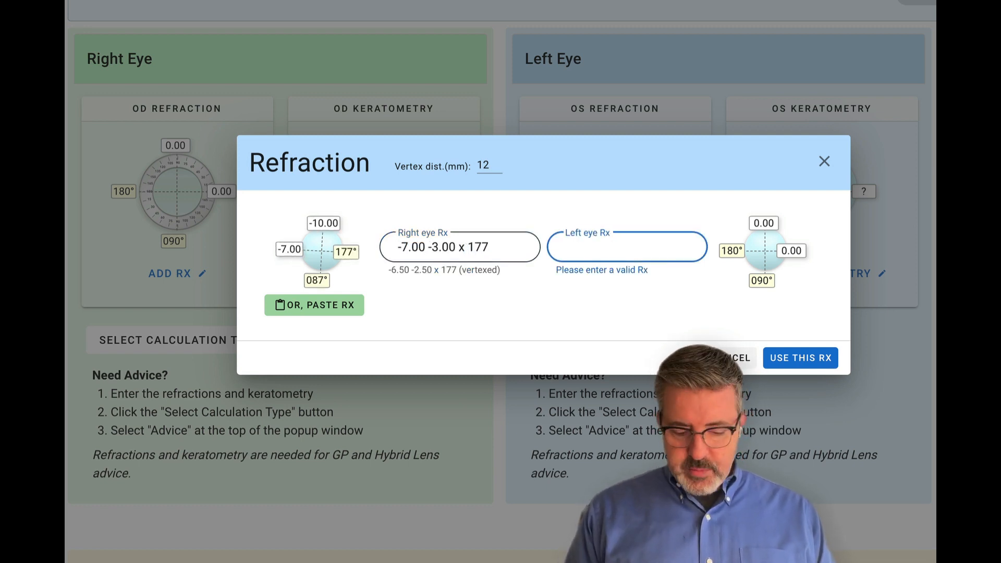
{"action": "left_click", "coordinate": [800, 358]}
{"action": "type", "text": "44/45.75@1"}
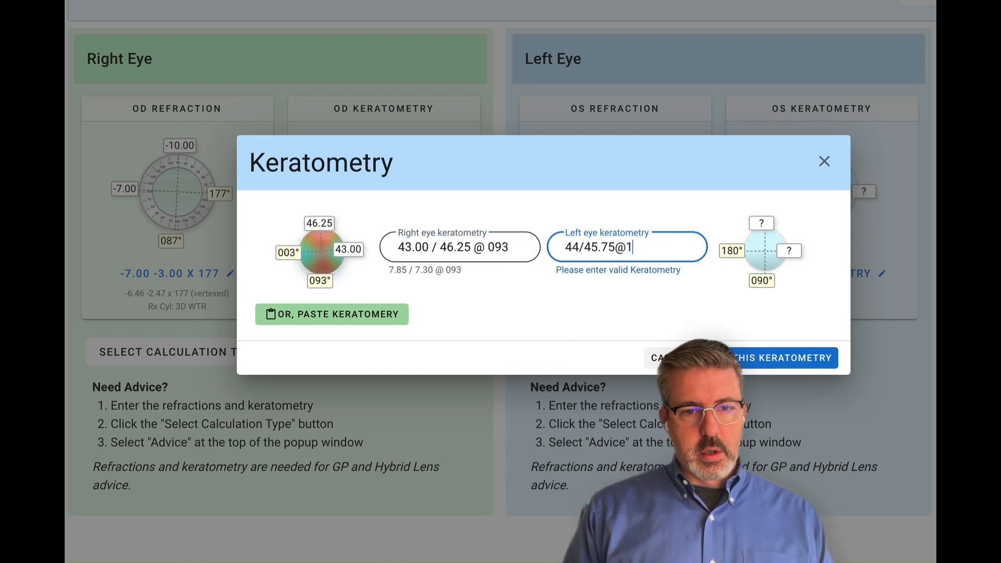
{"action": "left_click", "coordinate": [777, 358]}
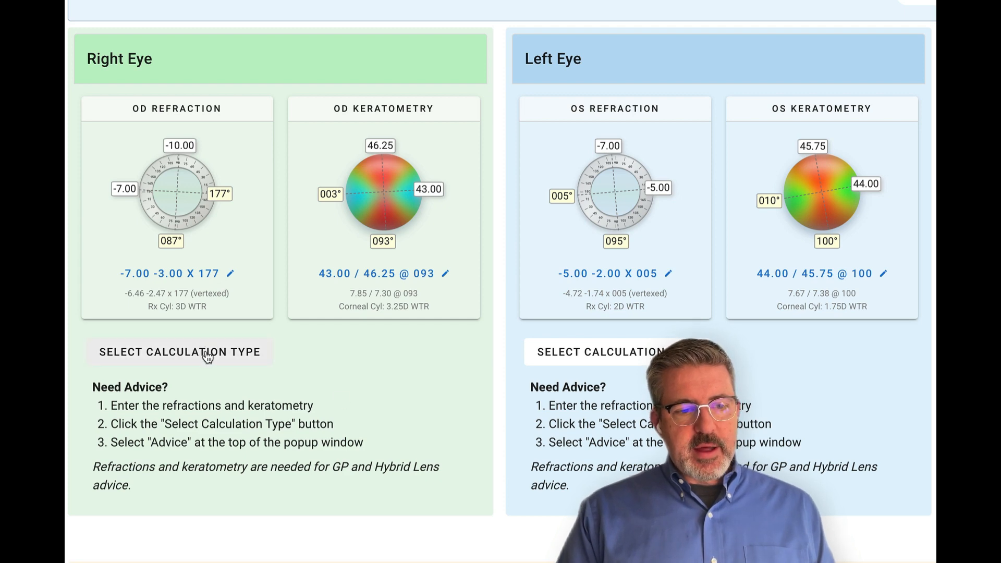
Step: Show the right eye's advice scores rating RGP, soft and SynergEyes lens options
{"action": "left_click", "coordinate": [178, 351]}
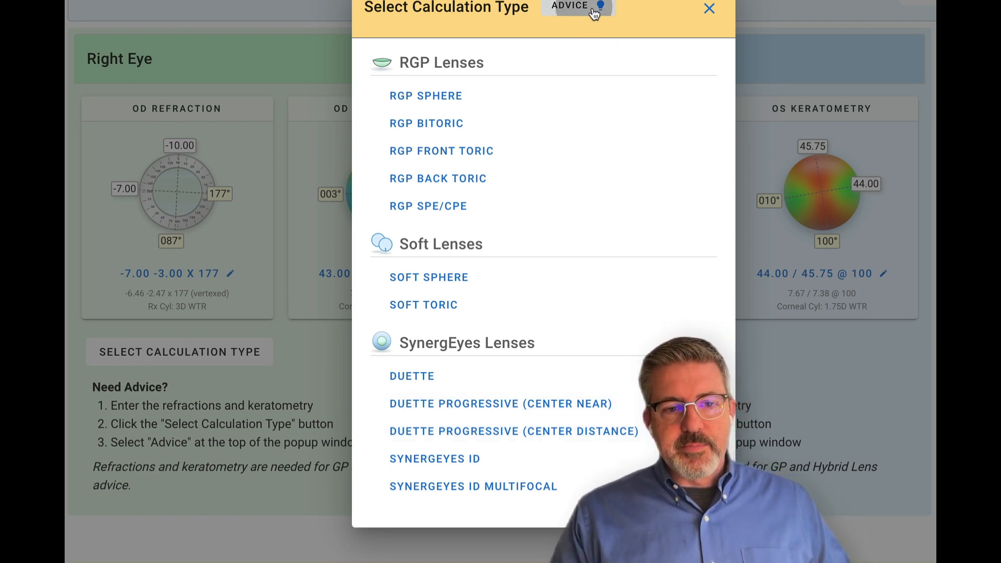
{"action": "left_click", "coordinate": [569, 5]}
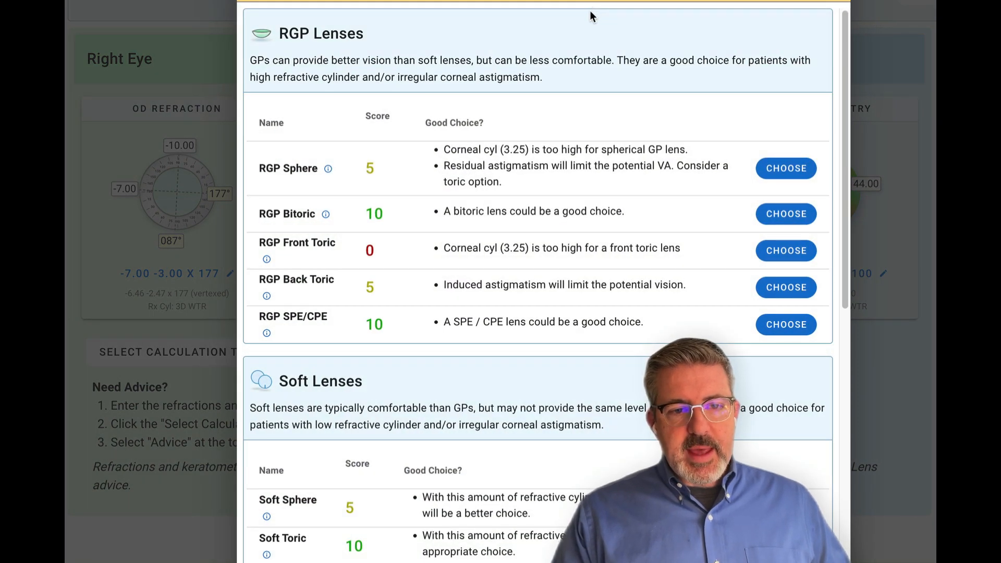
{"action": "left_click", "coordinate": [454, 123]}
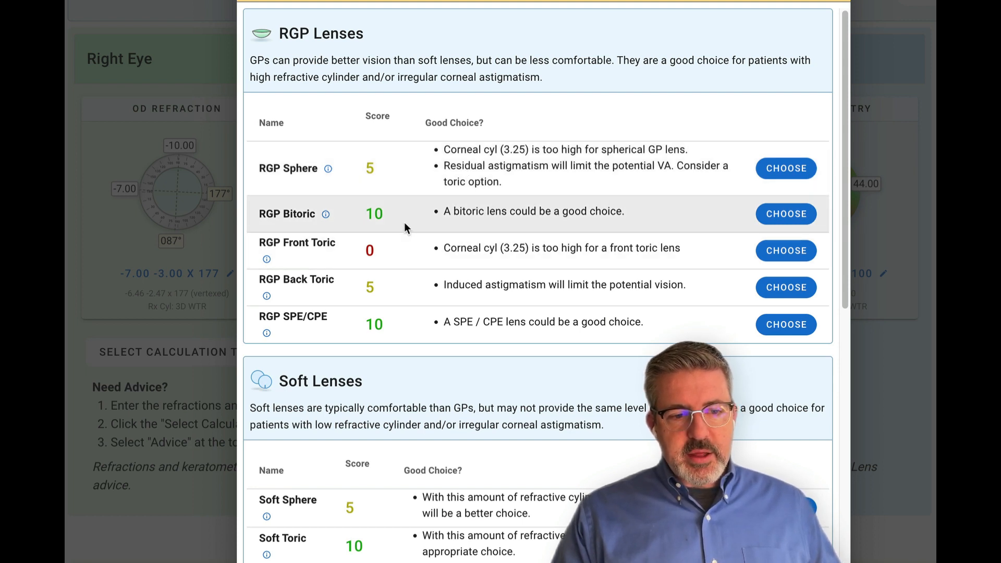
{"action": "scroll", "scroll_direction": "down", "scroll_amount": 3}
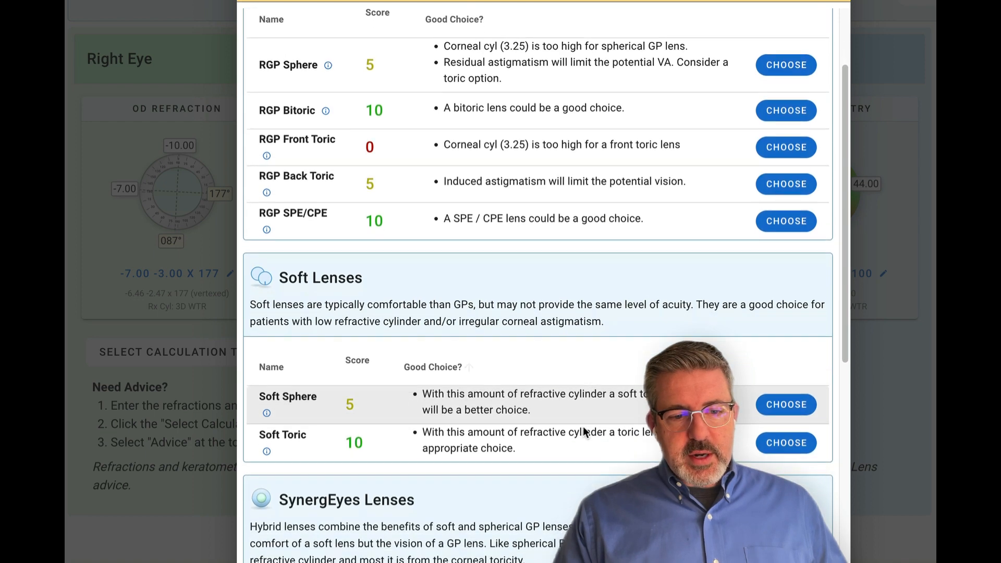
{"action": "scroll", "scroll_direction": "down", "scroll_amount": 3}
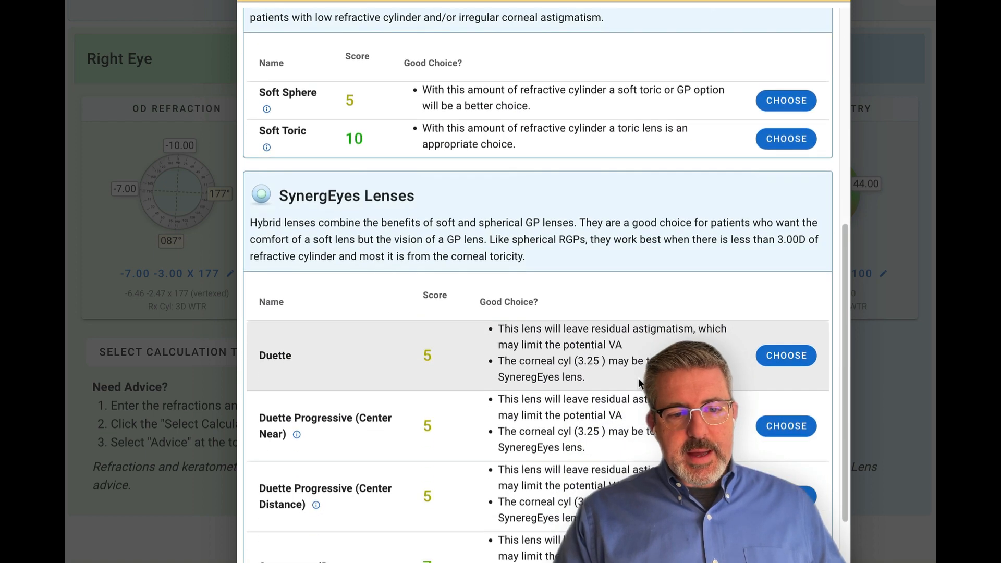
{"action": "scroll", "scroll_direction": "down", "scroll_amount": 3}
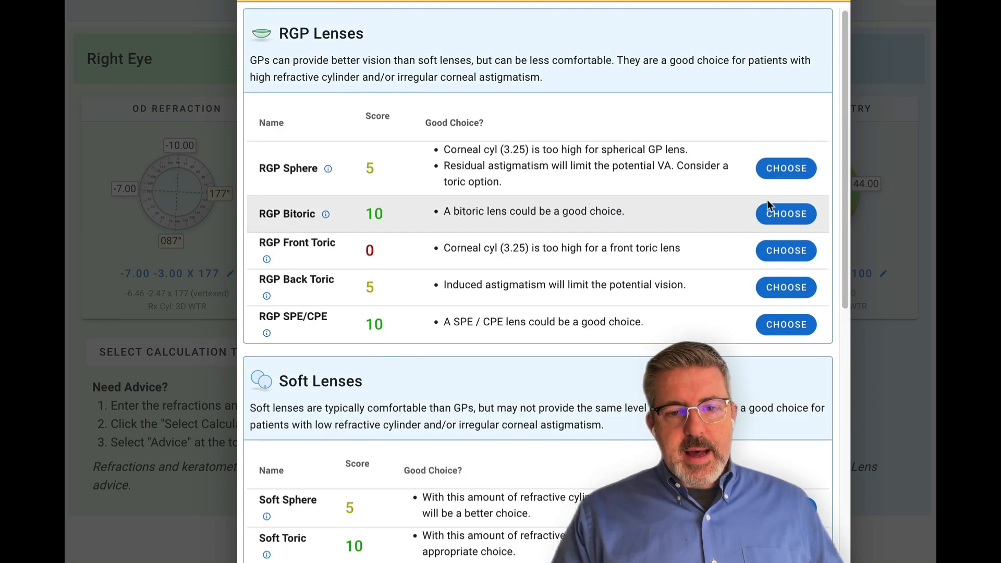
Step: Choose the RGP Bitoric design for the right eye: -6.21/-8.18, base curve 42.75/45.50, VA 20/20
{"action": "left_click", "coordinate": [786, 213]}
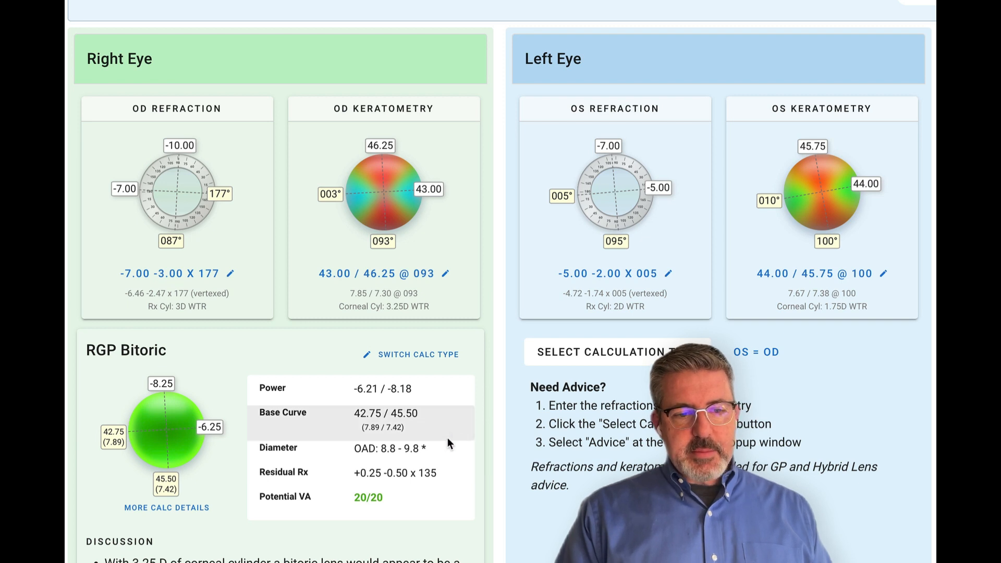
{"action": "mouse_move", "coordinate": [454, 475]}
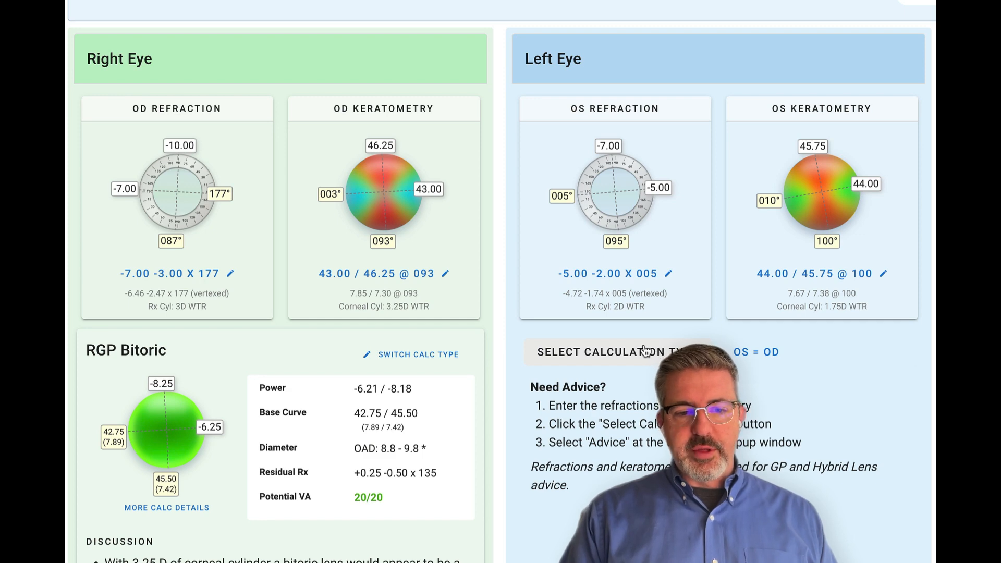
Step: Show the left eye's advice scores, with RGP Sphere rated 10 and RGP Bitoric 4
{"action": "left_click", "coordinate": [610, 352]}
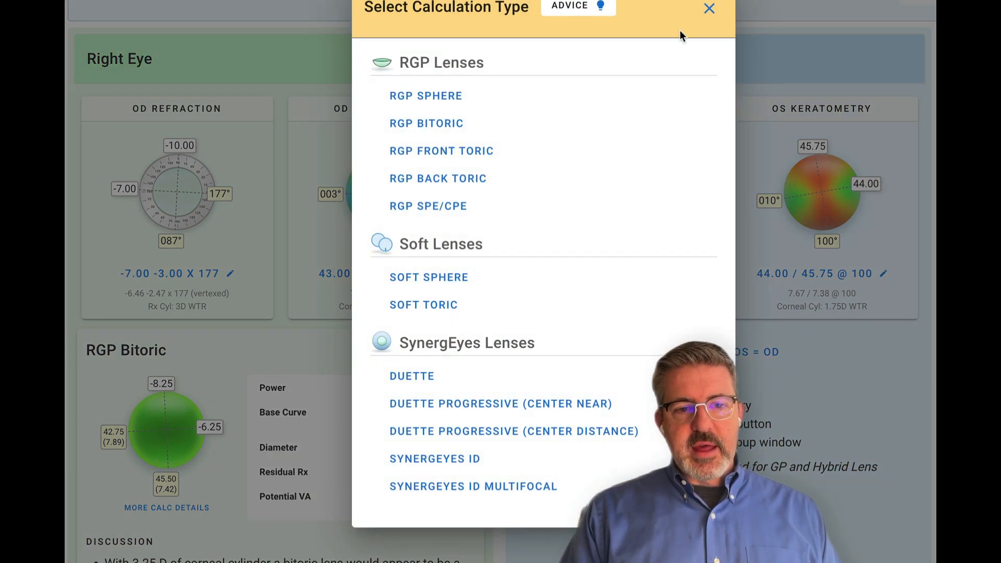
{"action": "left_click", "coordinate": [576, 6]}
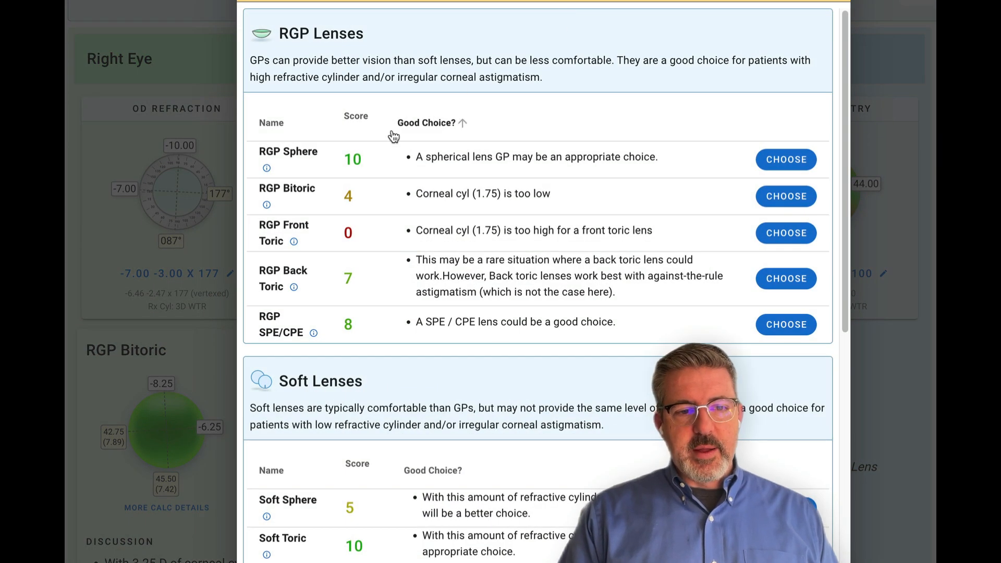
{"action": "mouse_move", "coordinate": [382, 157]}
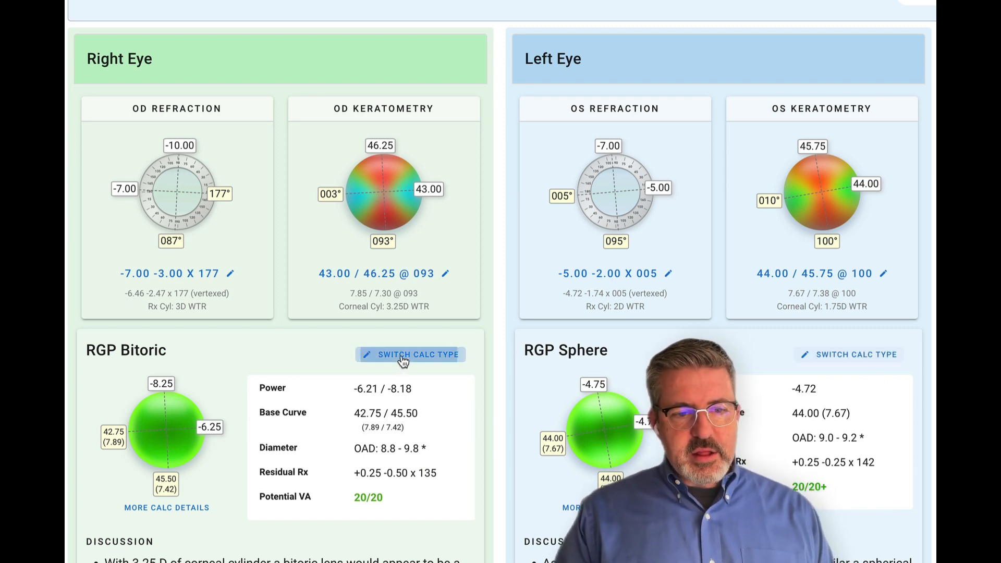
{"action": "left_click", "coordinate": [409, 355]}
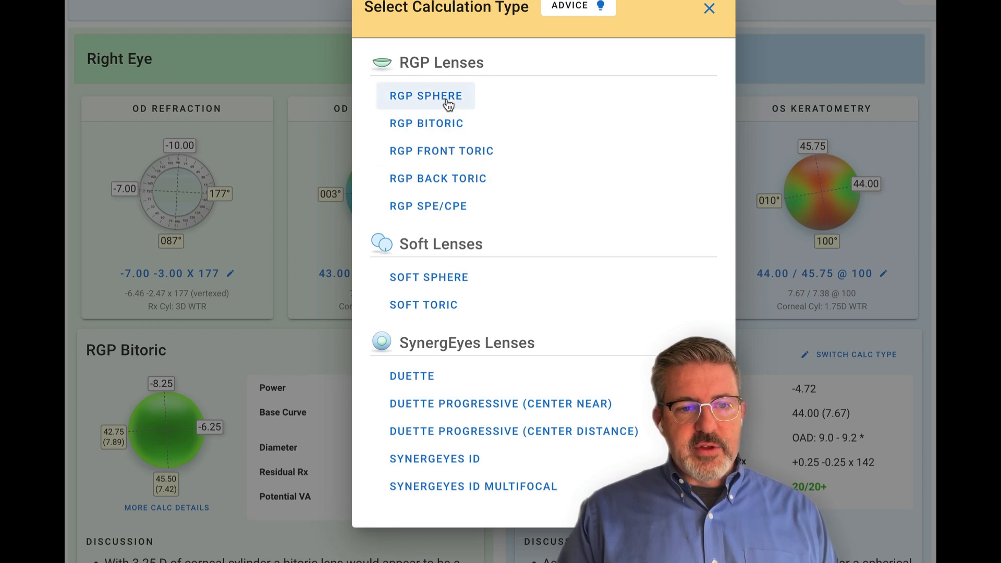
{"action": "left_click", "coordinate": [425, 95]}
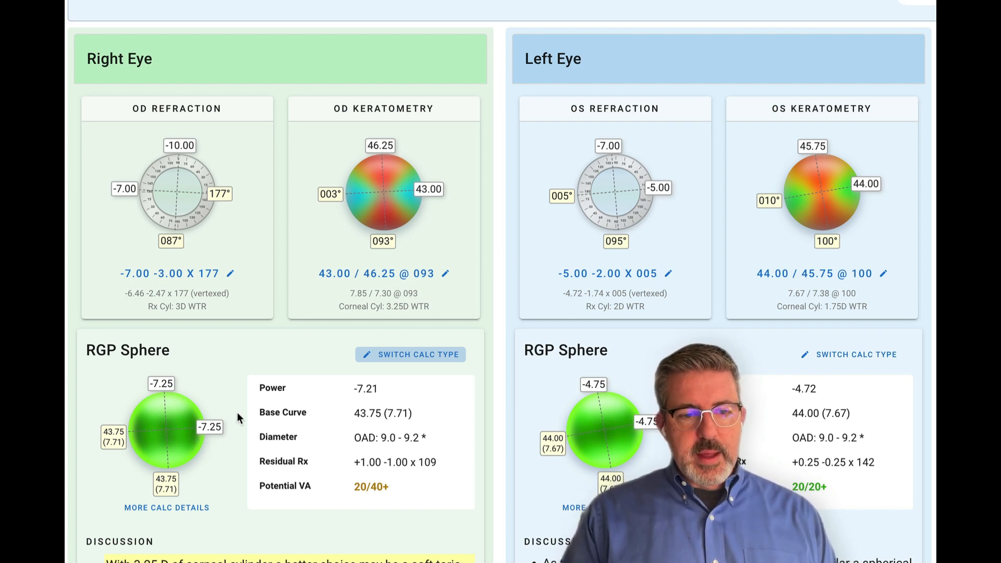
{"action": "left_click", "coordinate": [411, 354]}
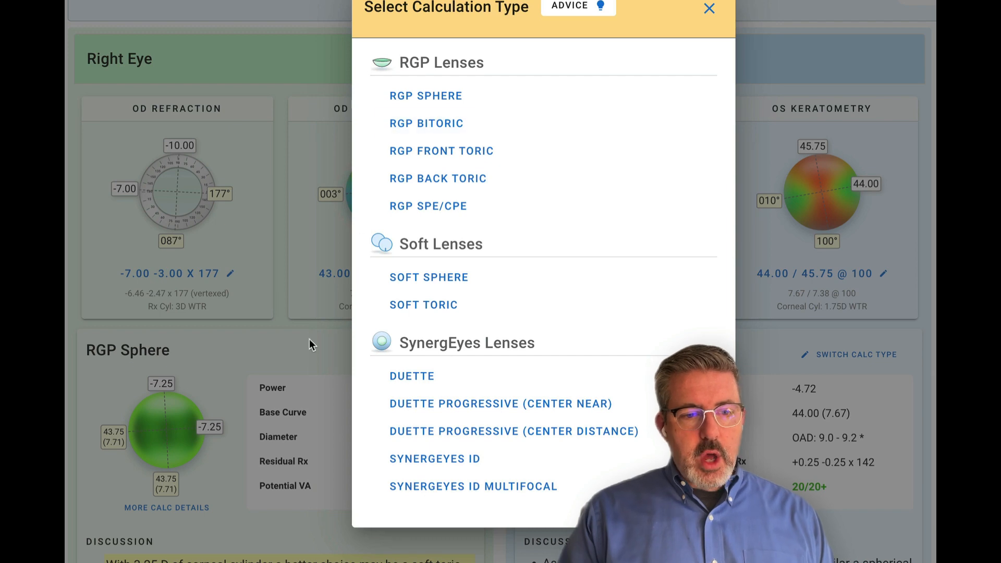
{"action": "left_click", "coordinate": [709, 9]}
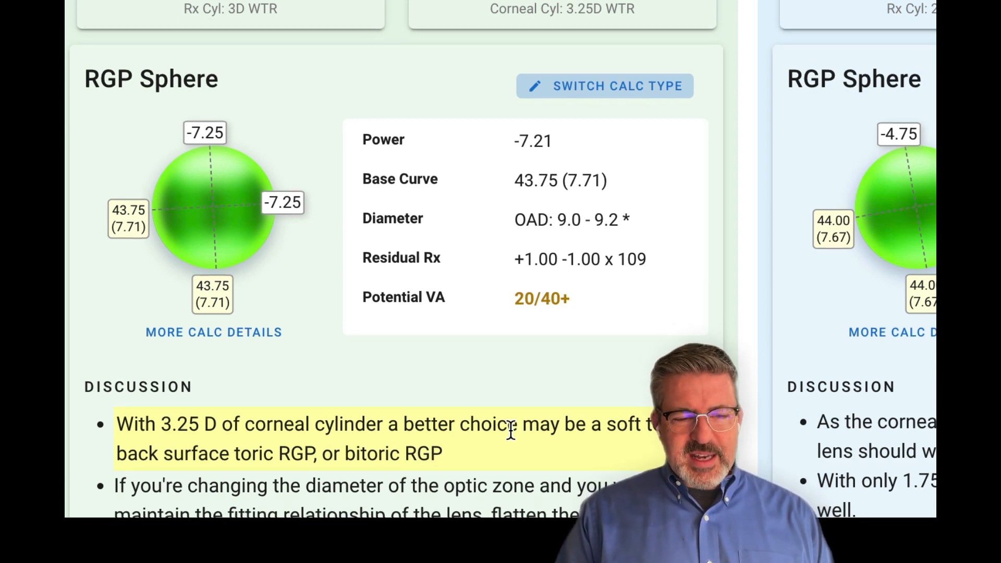
{"action": "scroll", "scroll_direction": "down", "scroll_amount": 3}
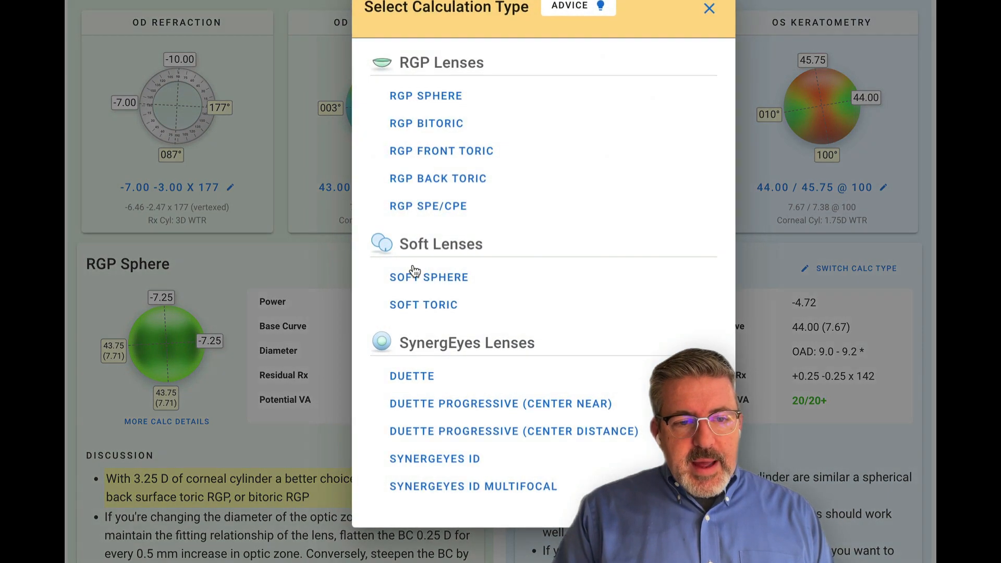
{"action": "left_click", "coordinate": [425, 123]}
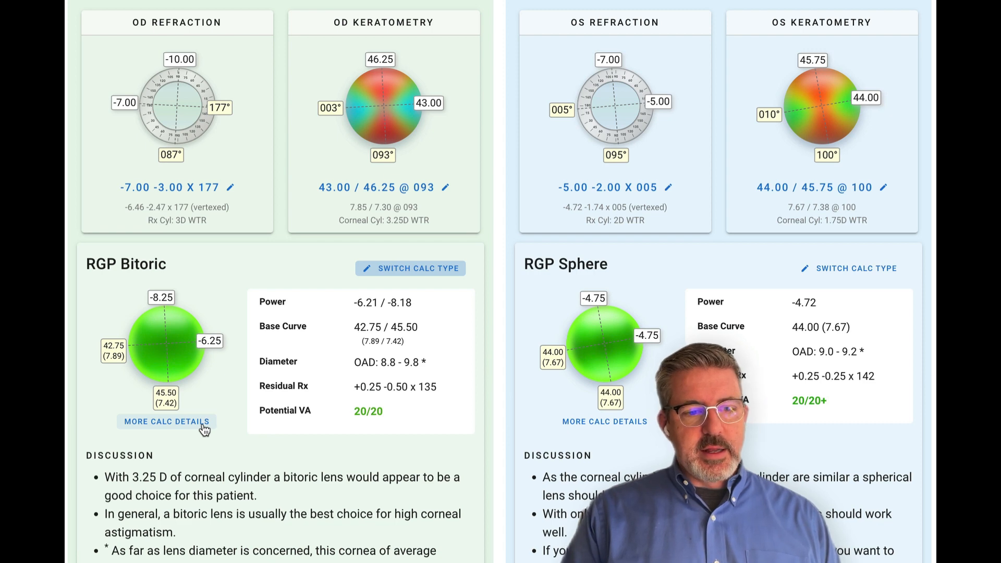
{"action": "left_click", "coordinate": [167, 421]}
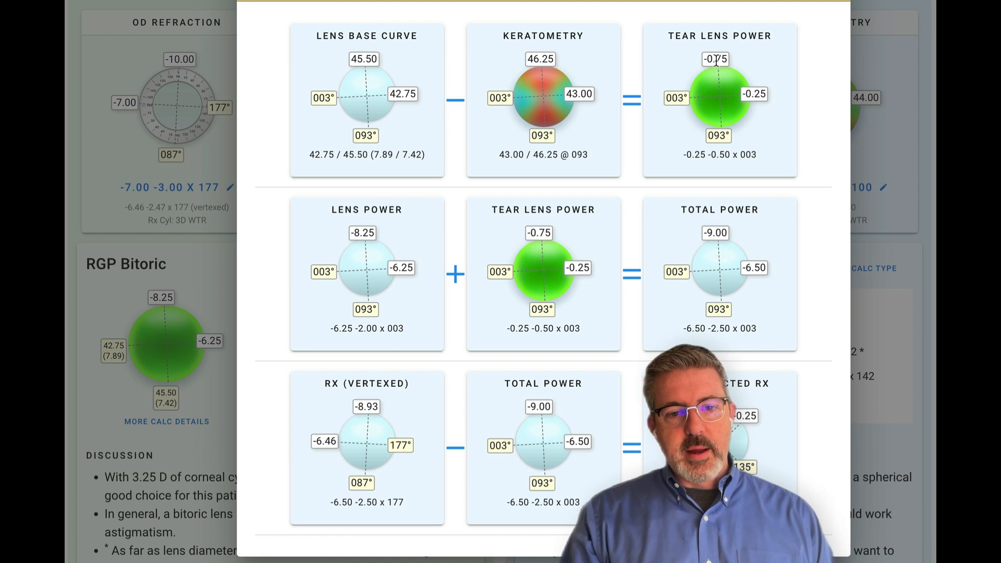
{"action": "mouse_move", "coordinate": [472, 232]}
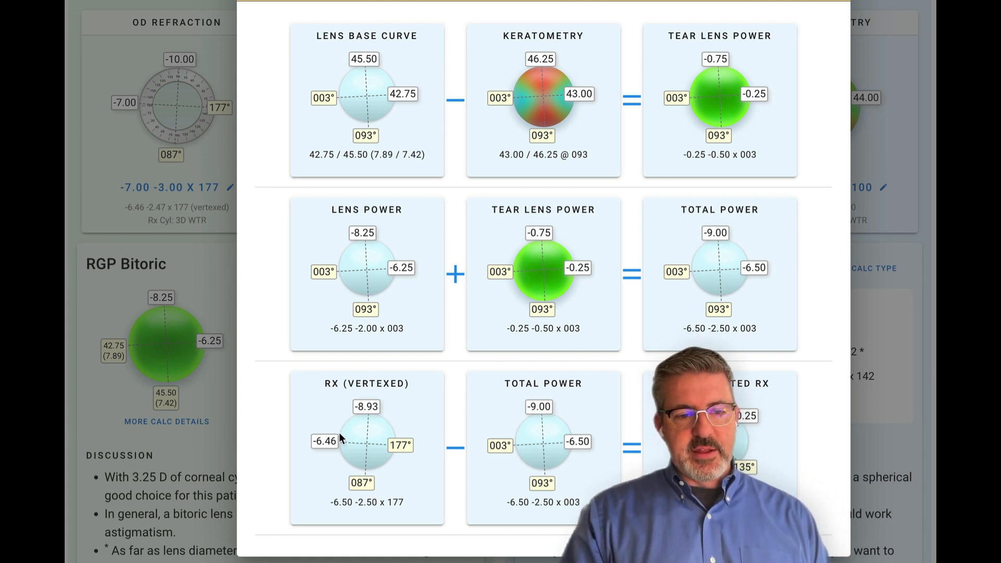
{"action": "mouse_move", "coordinate": [539, 428]}
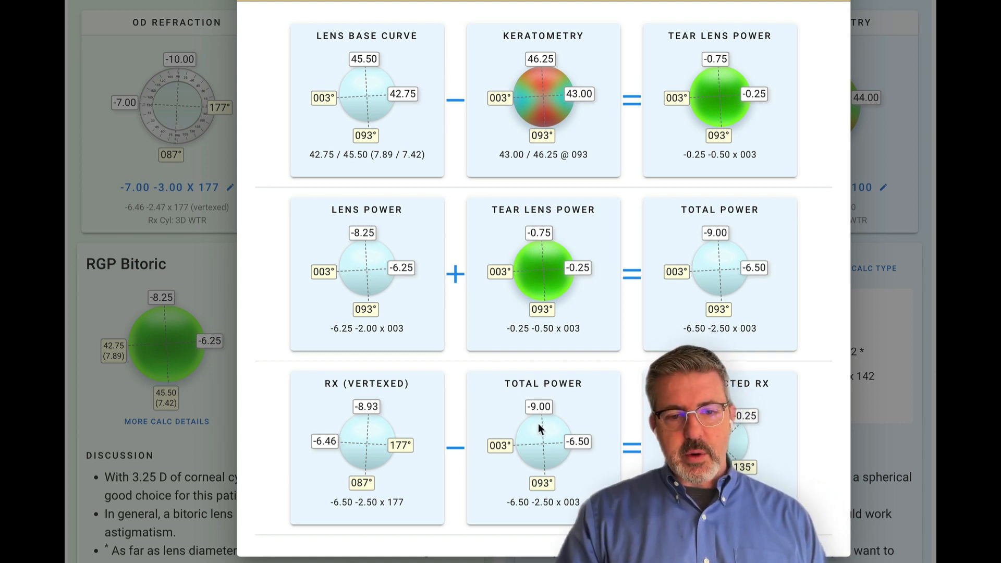
{"action": "mouse_move", "coordinate": [766, 466]}
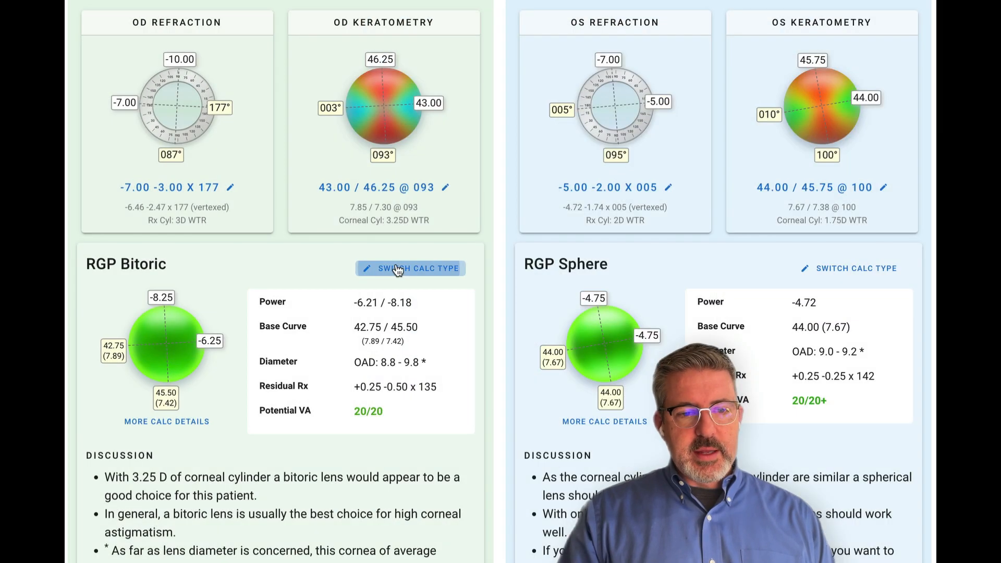
Step: Switch the left eye to a Duette hybrid design with HVID 12.0
{"action": "left_click", "coordinate": [410, 268]}
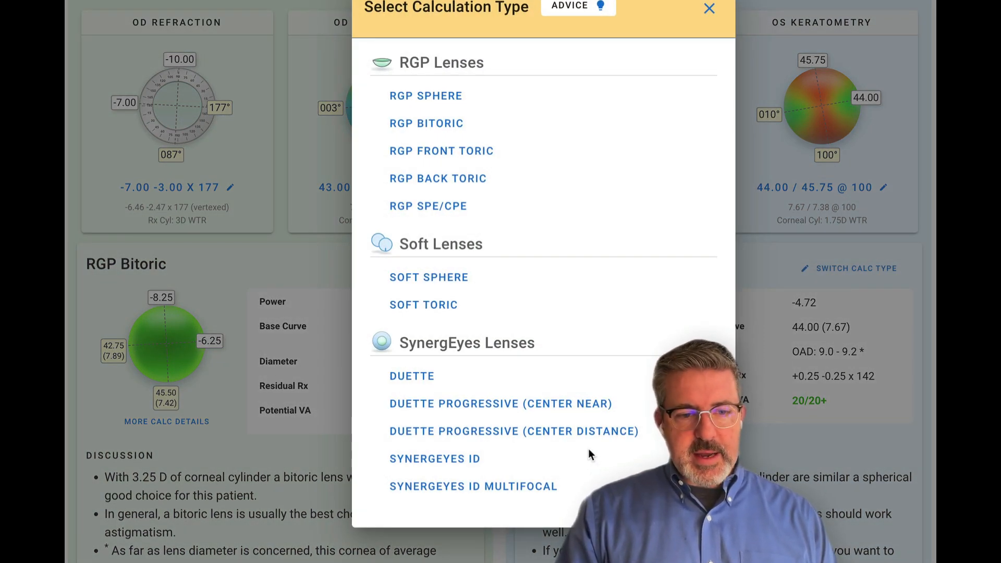
{"action": "mouse_move", "coordinate": [447, 409]}
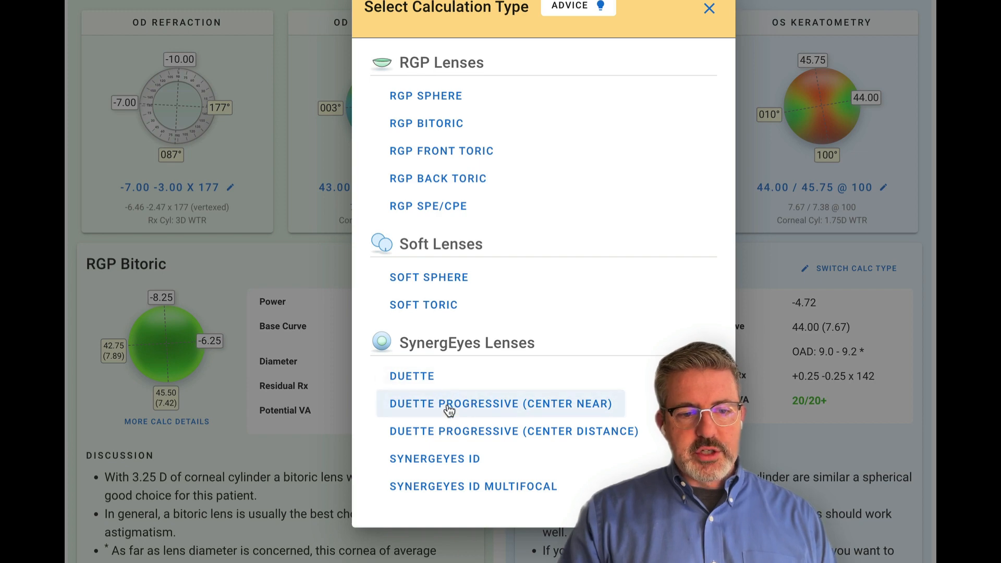
{"action": "left_click", "coordinate": [412, 375]}
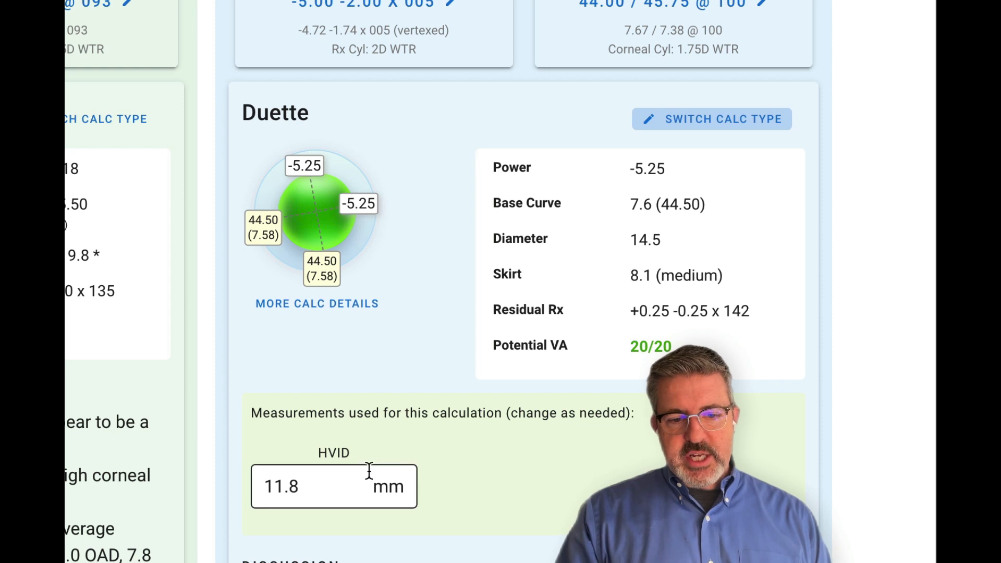
{"action": "type", "text": "12.0"}
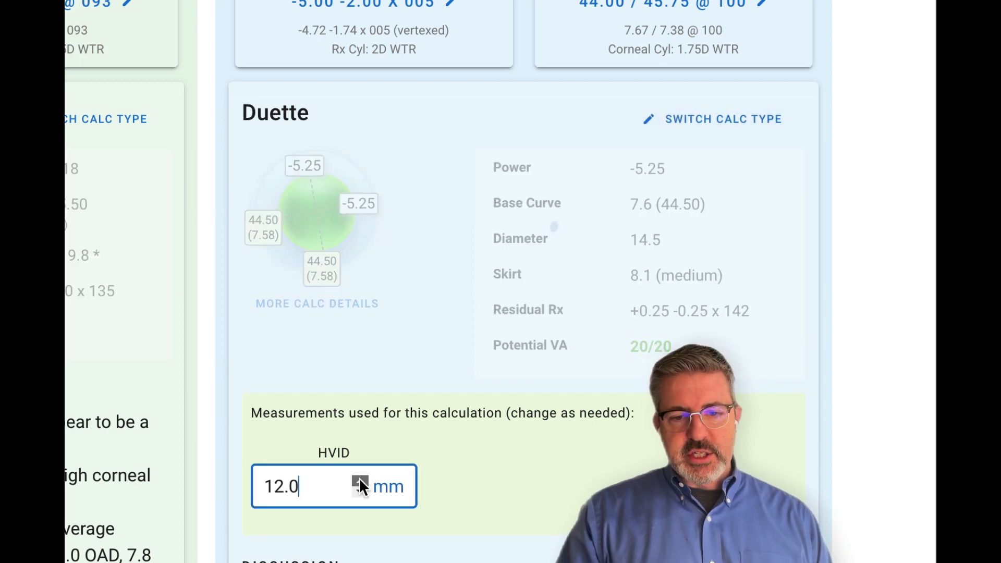
Step: Try Duette Progressive (Center Distance) for the left eye, then return it to RGP Sphere
{"action": "left_click", "coordinate": [359, 479]}
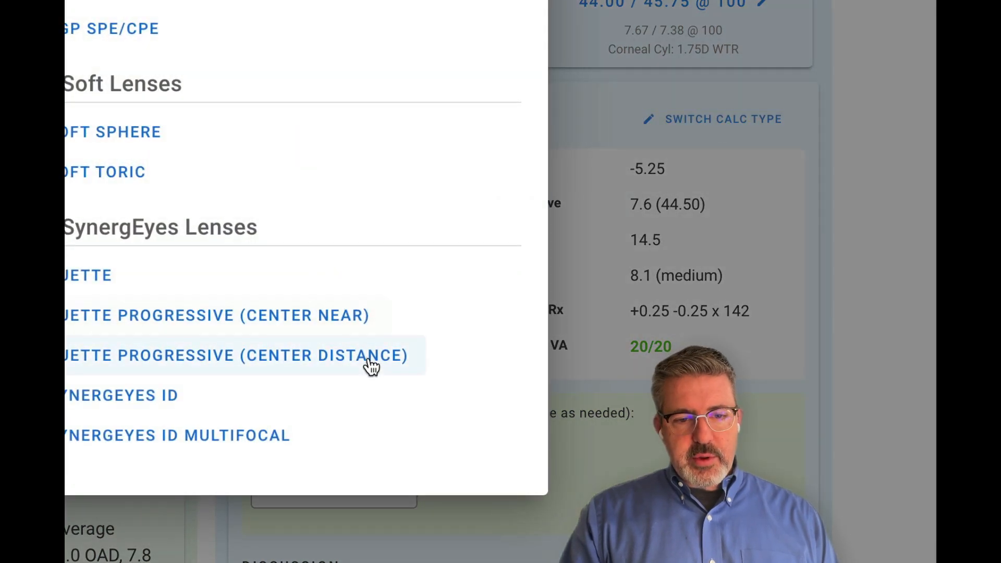
{"action": "left_click", "coordinate": [232, 354]}
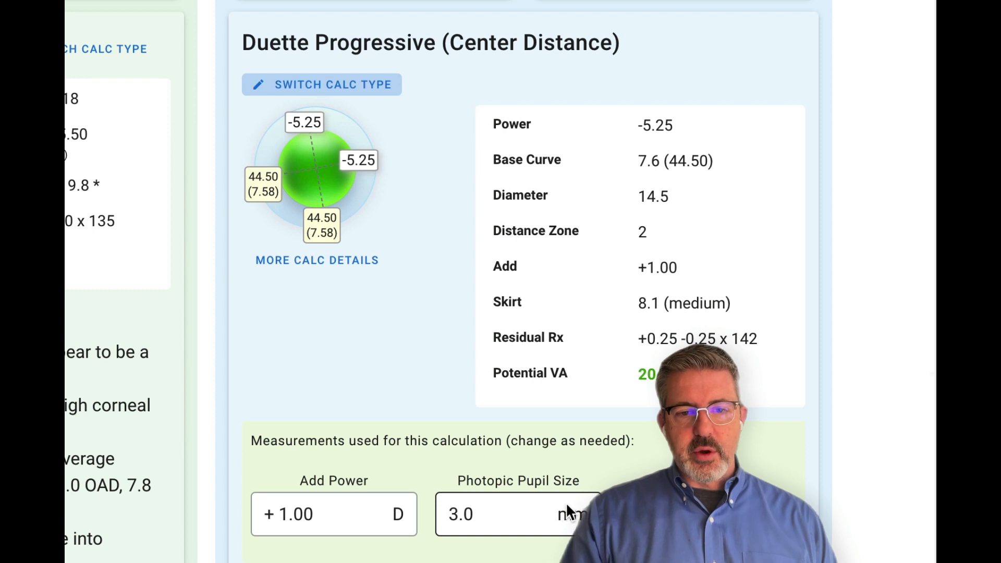
{"action": "left_click", "coordinate": [322, 85]}
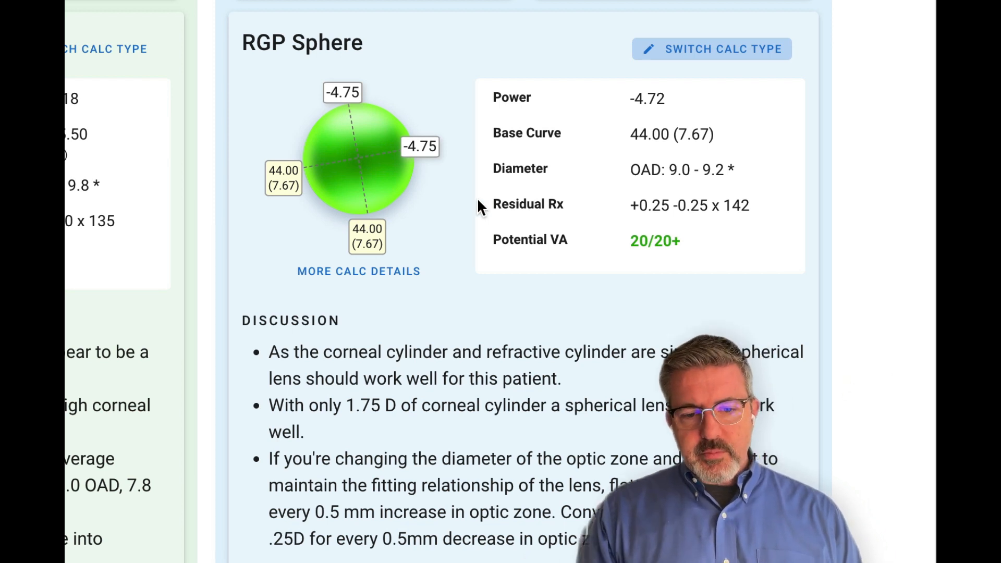
Step: Enter a second spherical RGP for comparison: Lens 2 power -5.50, base curve 7.8
{"action": "scroll", "scroll_direction": "down", "scroll_amount": 3}
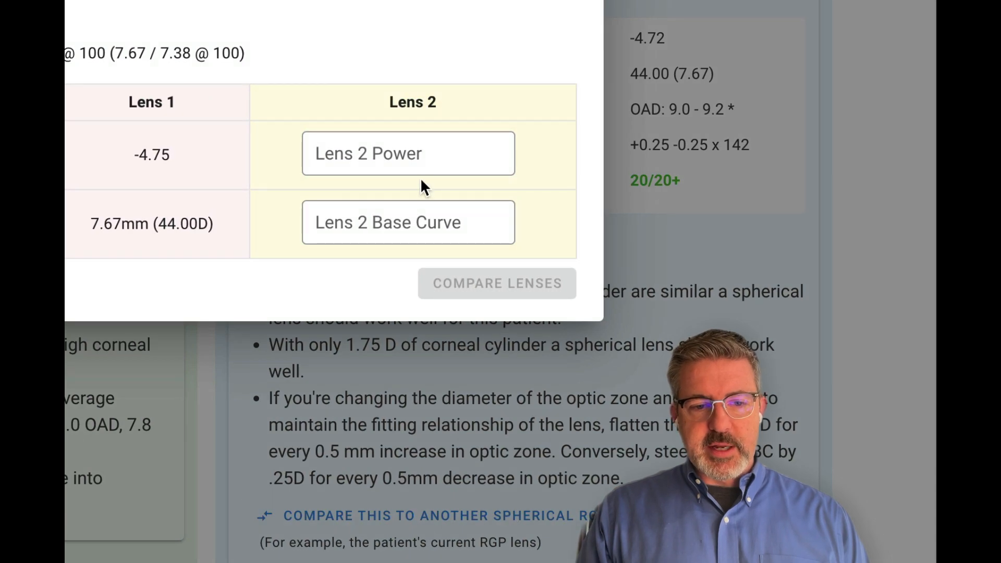
{"action": "left_click", "coordinate": [407, 154]}
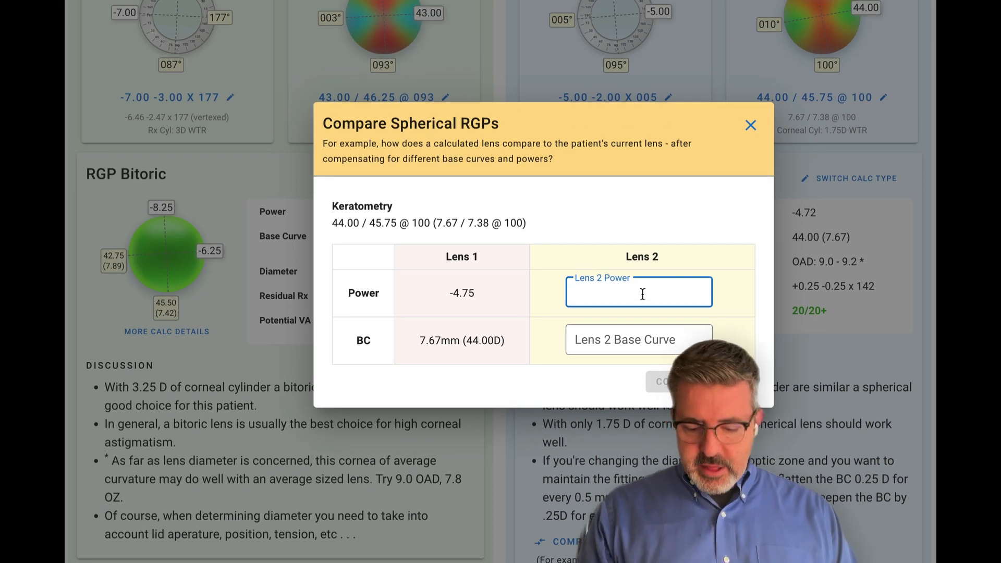
{"action": "type", "text": "-5.50"}
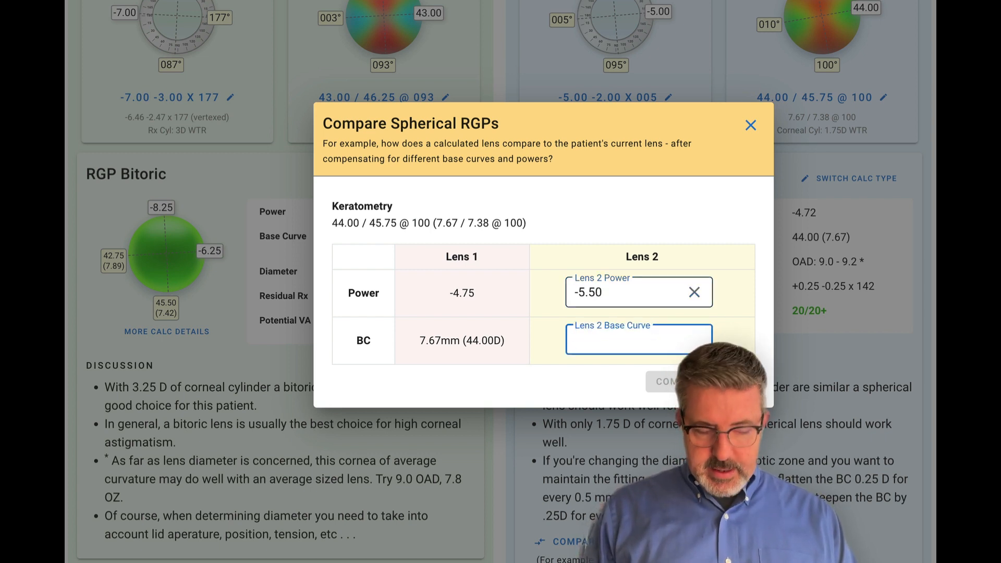
{"action": "left_click", "coordinate": [637, 340]}
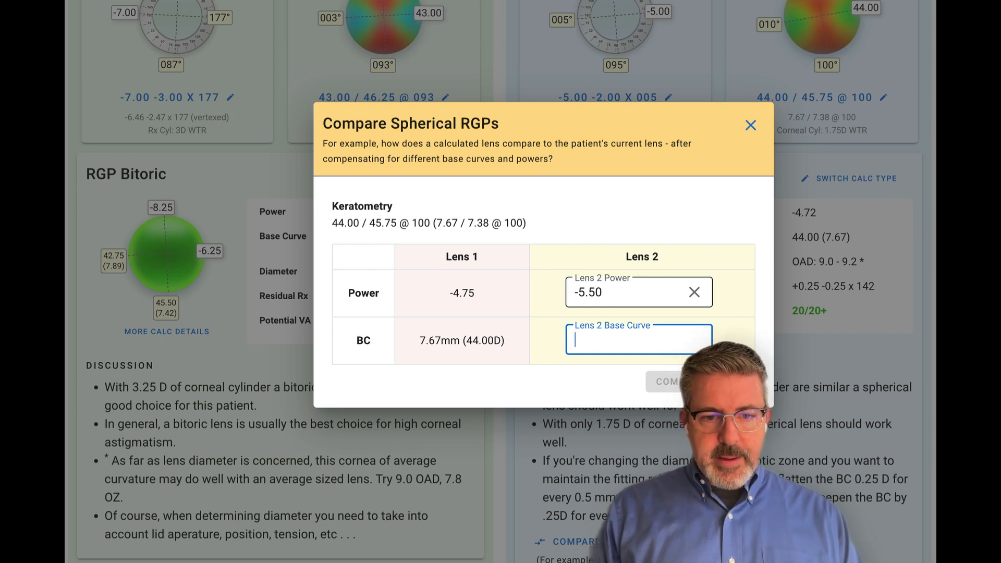
{"action": "type", "text": "7"}
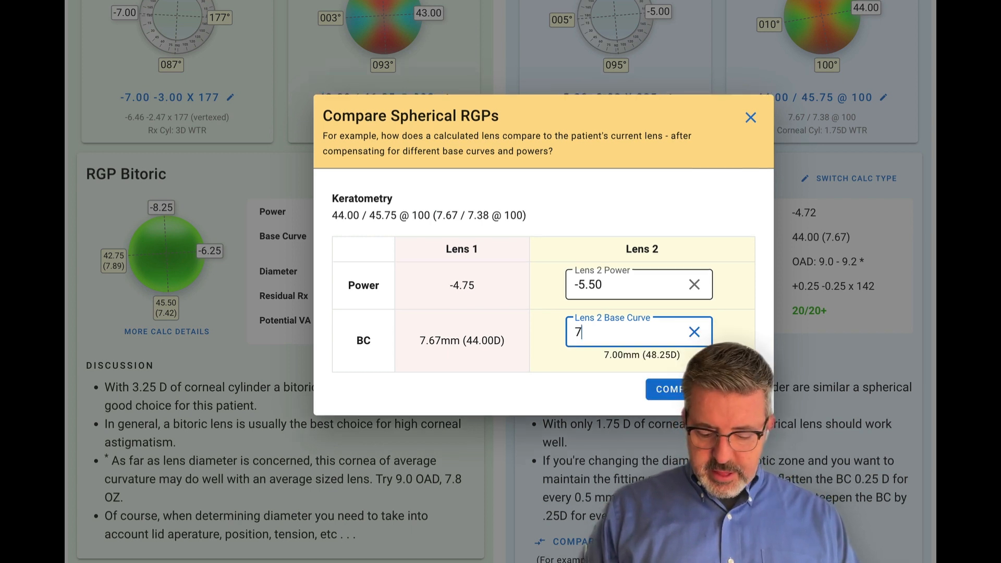
{"action": "type", "text": ".8"}
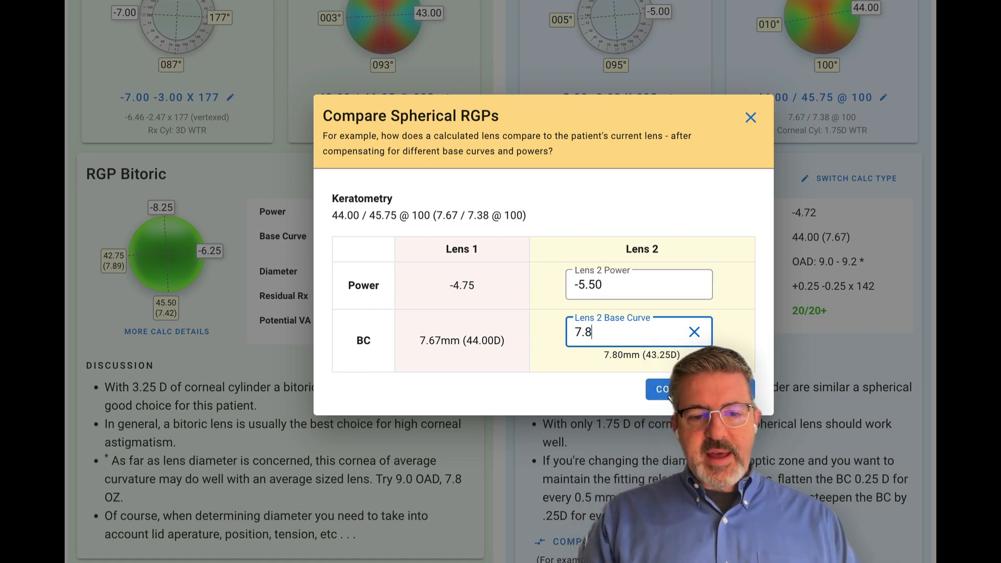
Step: Run the two-lens comparison and review the tear lens and total power diagrams
{"action": "left_click", "coordinate": [671, 389]}
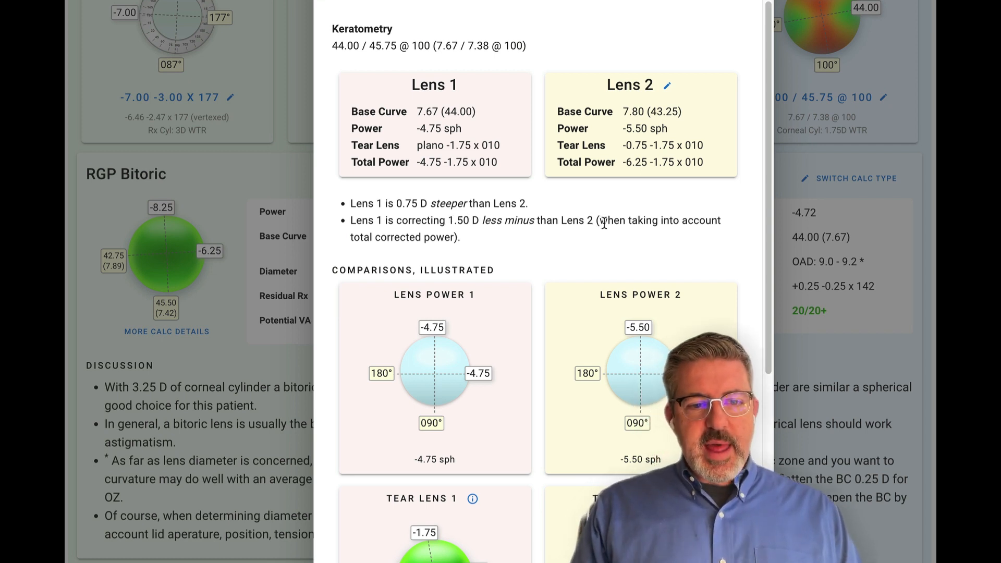
{"action": "mouse_move", "coordinate": [414, 135]}
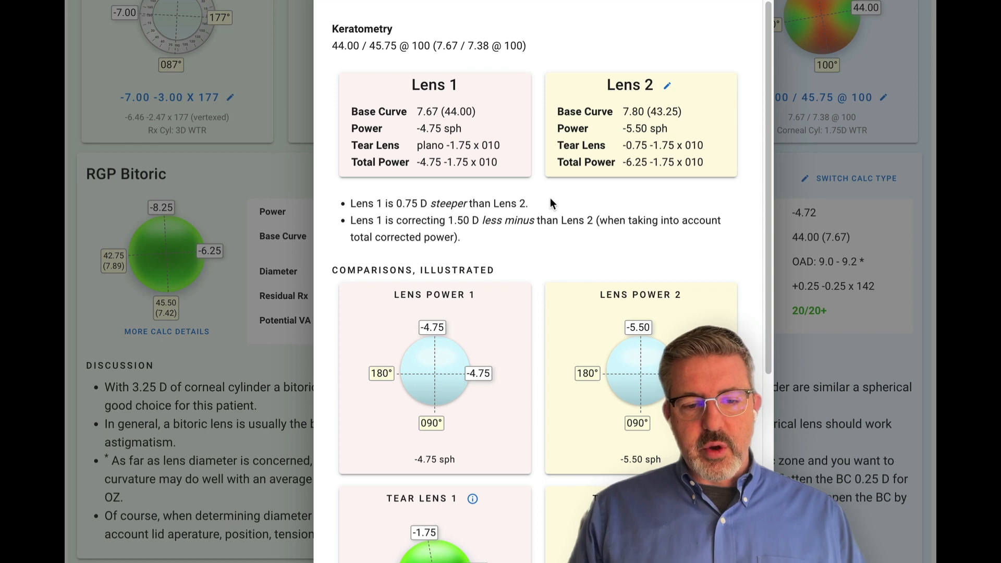
{"action": "scroll", "scroll_direction": "down", "scroll_amount": 3}
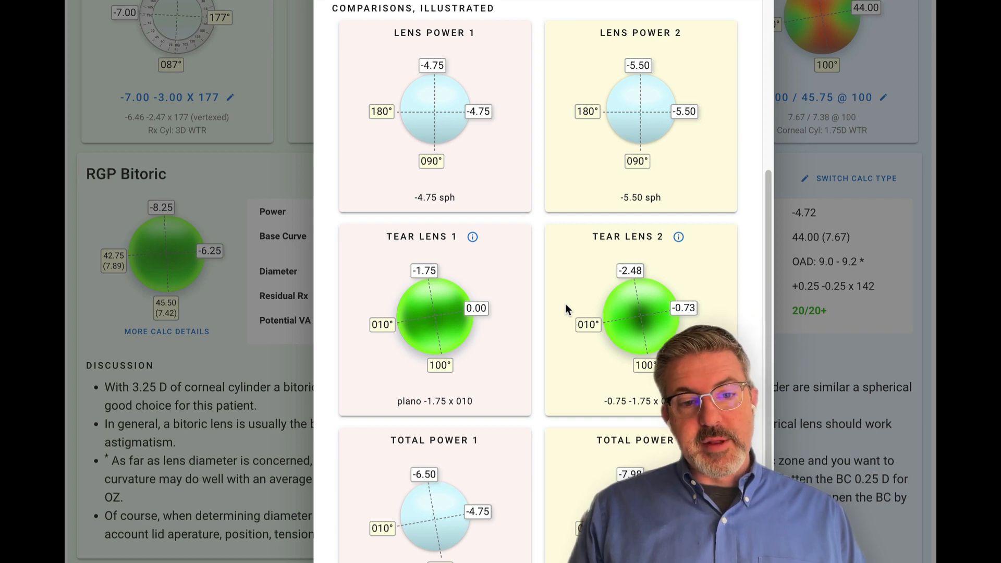
{"action": "mouse_move", "coordinate": [572, 315]}
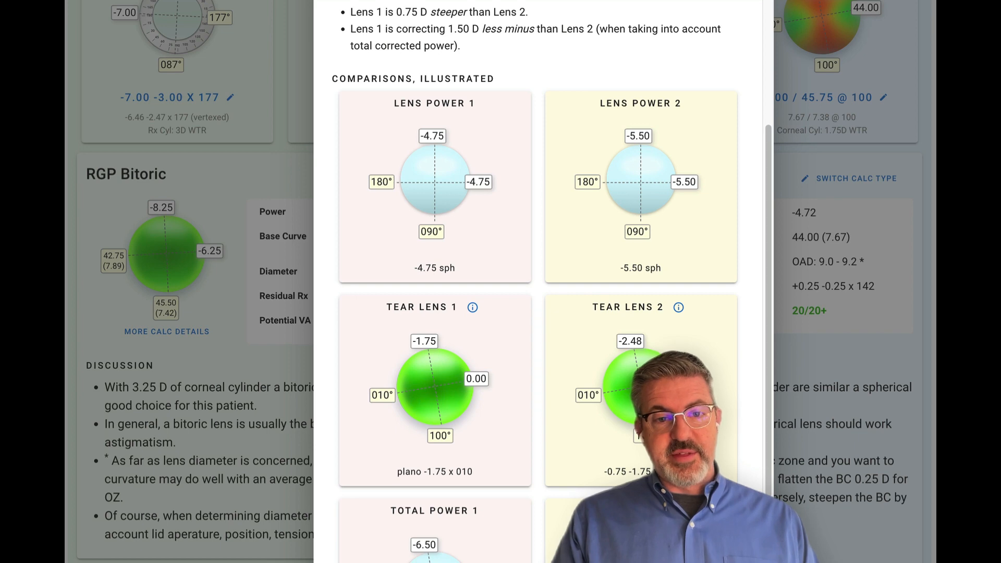
{"action": "scroll", "scroll_direction": "down", "scroll_amount": 3}
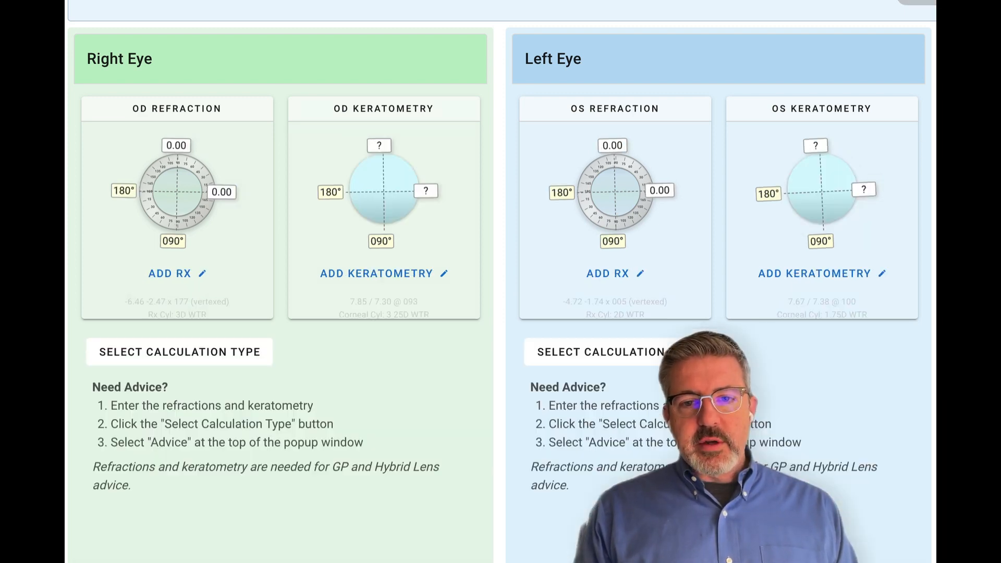
Step: Paste the prescription from the trial form: OD -9.25 -3.00 x 177, OS -8.75 -1.50 x 008
{"action": "left_click", "coordinate": [170, 274]}
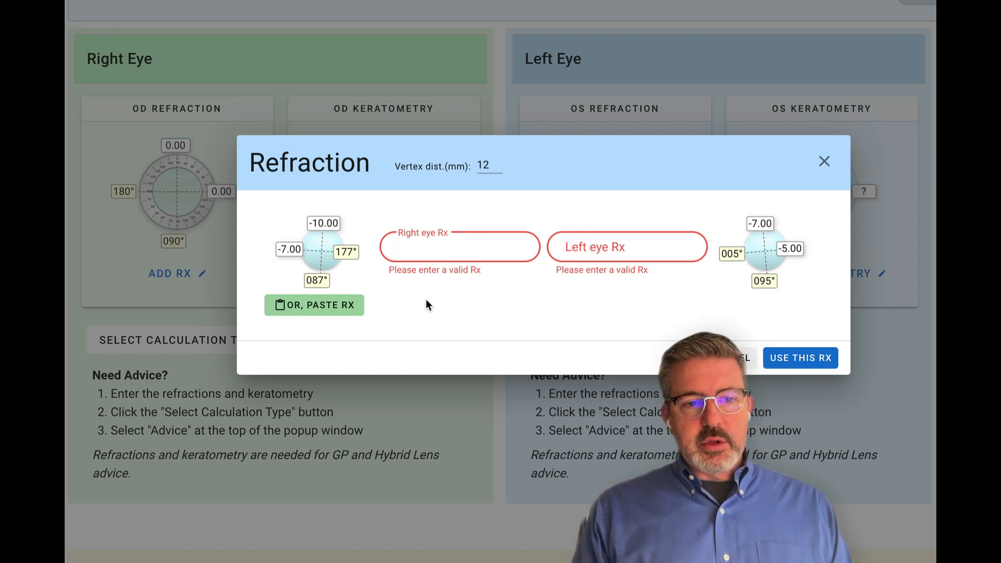
{"action": "left_click", "coordinate": [824, 161]}
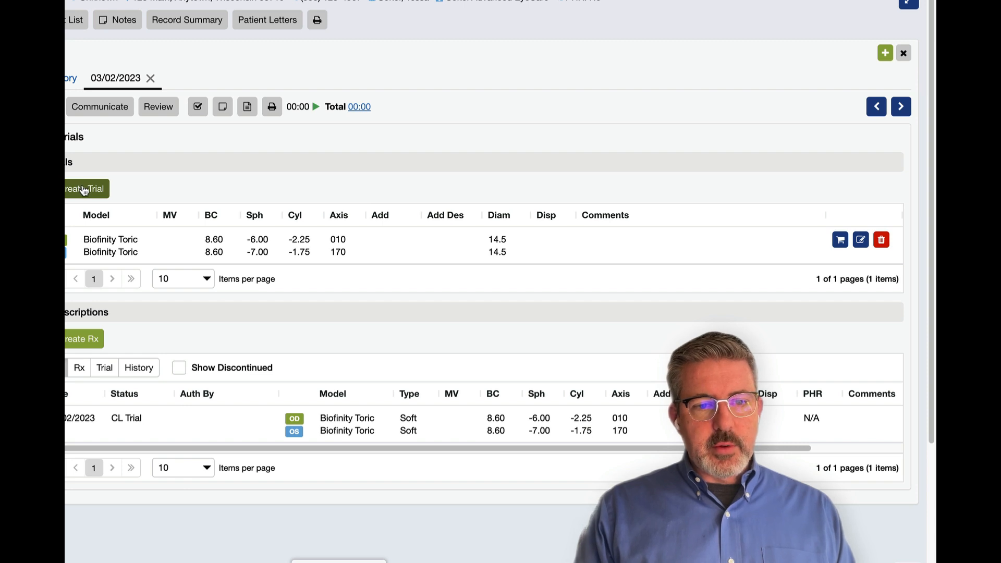
{"action": "left_click", "coordinate": [84, 189]}
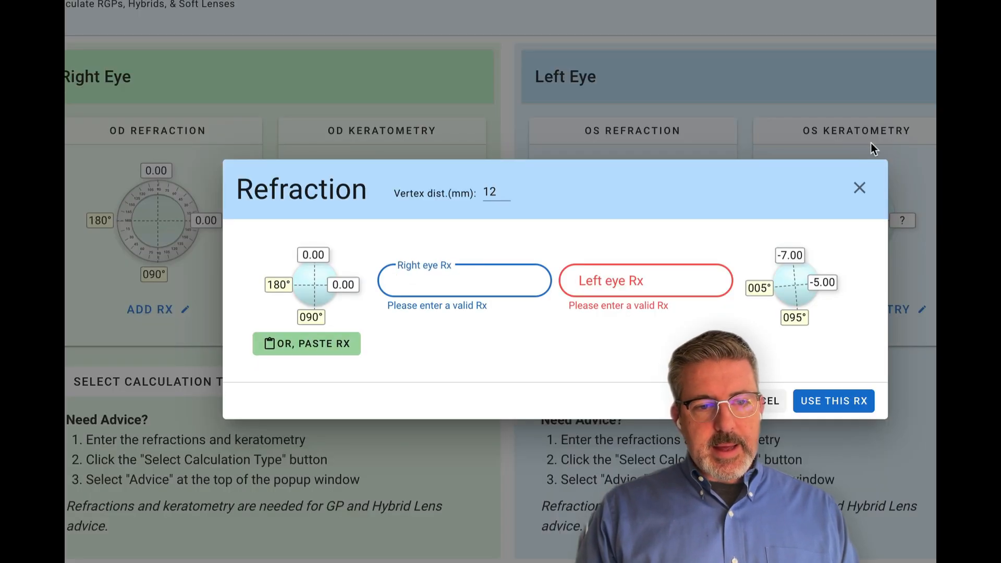
{"action": "mouse_move", "coordinate": [372, 334]}
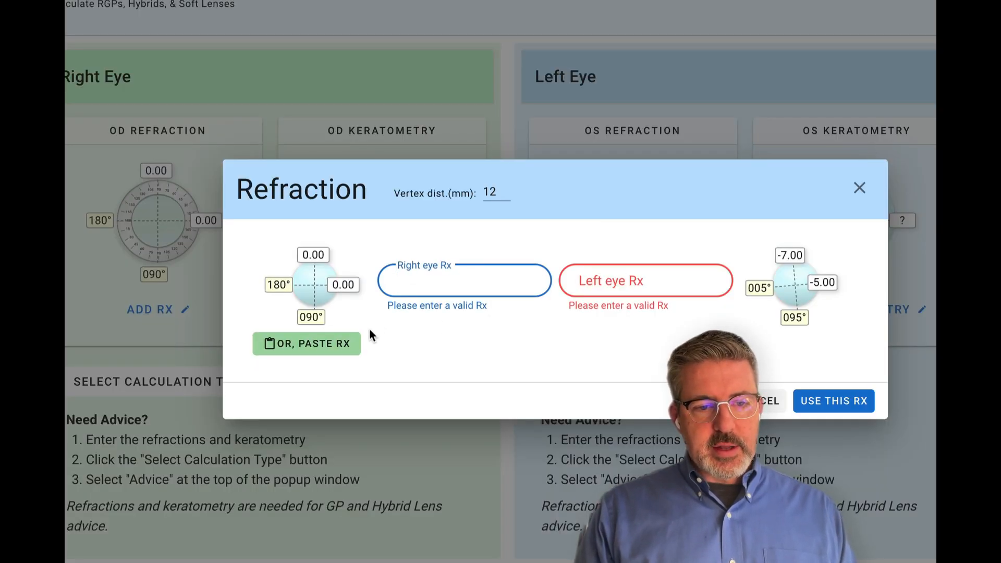
{"action": "left_click", "coordinate": [306, 343]}
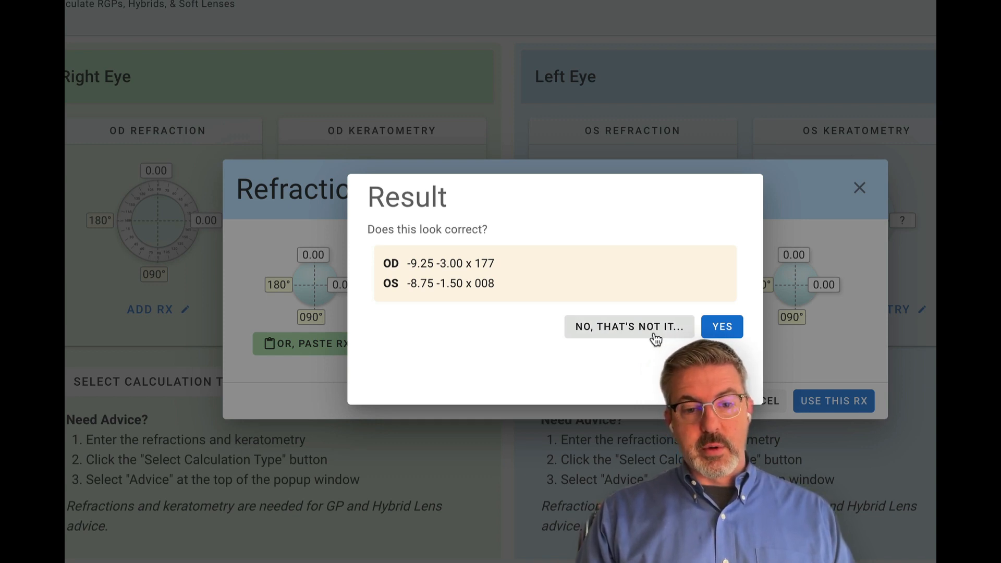
{"action": "left_click", "coordinate": [721, 327]}
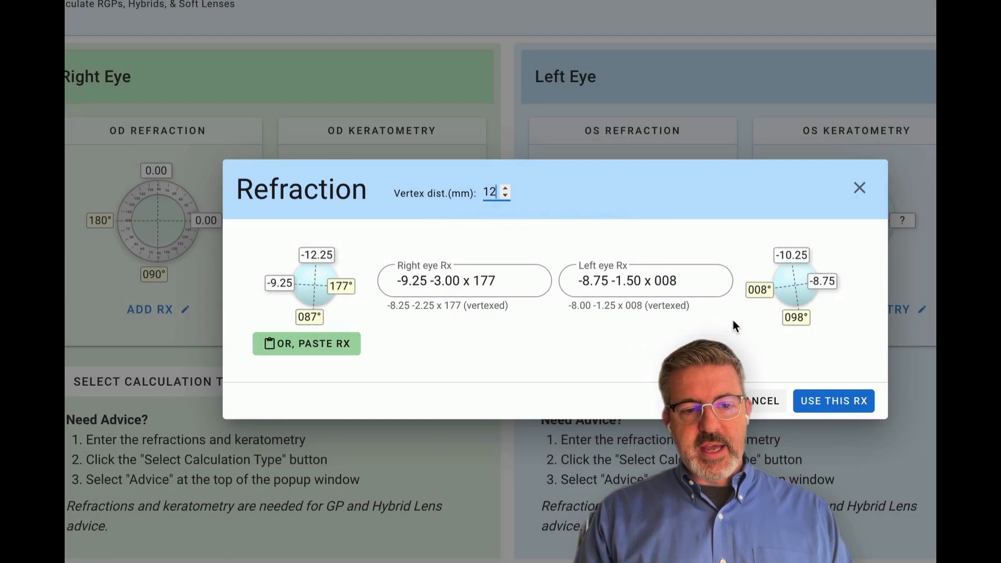
{"action": "left_click", "coordinate": [833, 401]}
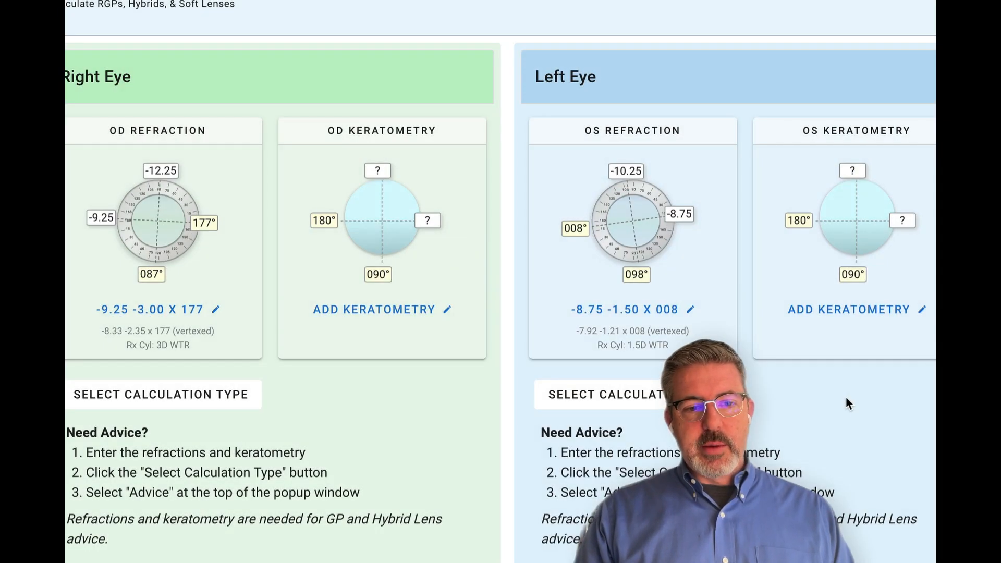
{"action": "mouse_move", "coordinate": [523, 345]}
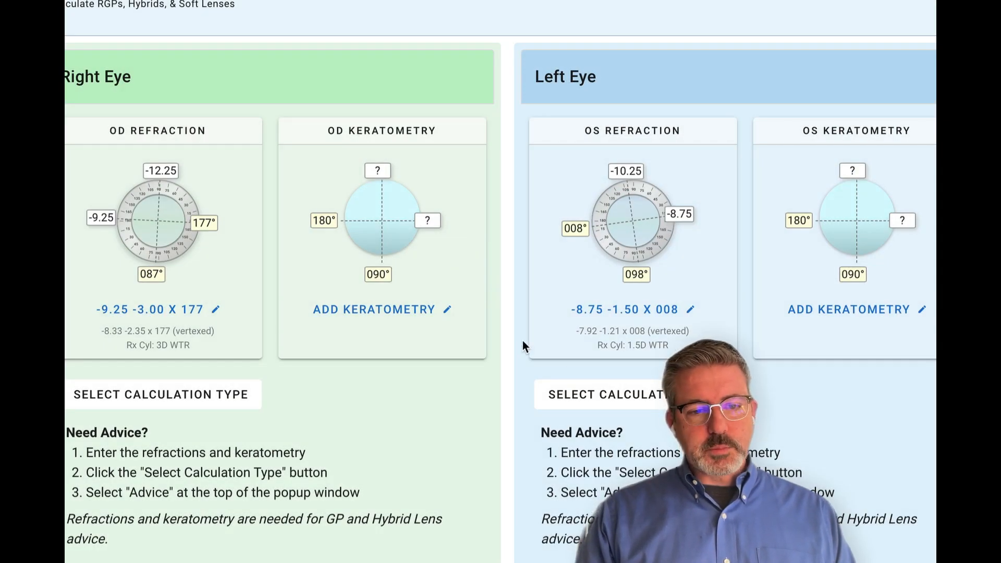
Step: Paste the copied eyeglass Rx and keratometry from Revolution EHR into EyeDock search
{"action": "left_click", "coordinate": [373, 309]}
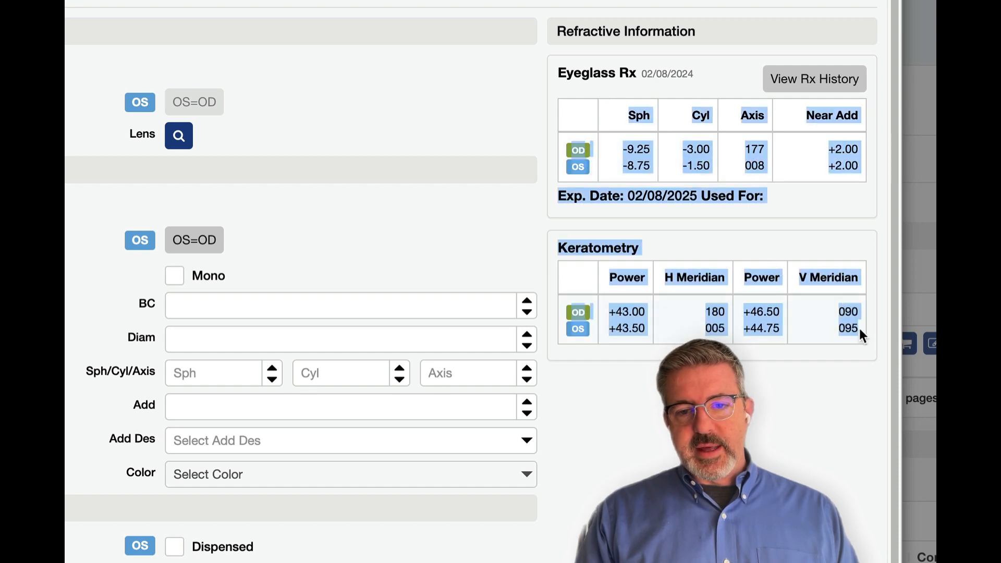
{"action": "mouse_move", "coordinate": [875, 356]}
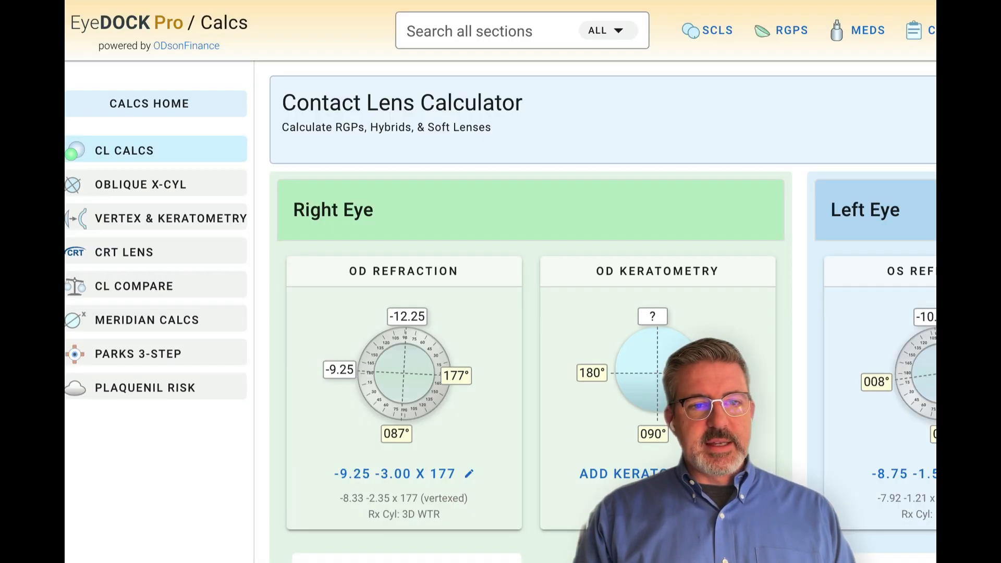
{"action": "right_click", "coordinate": [485, 30]}
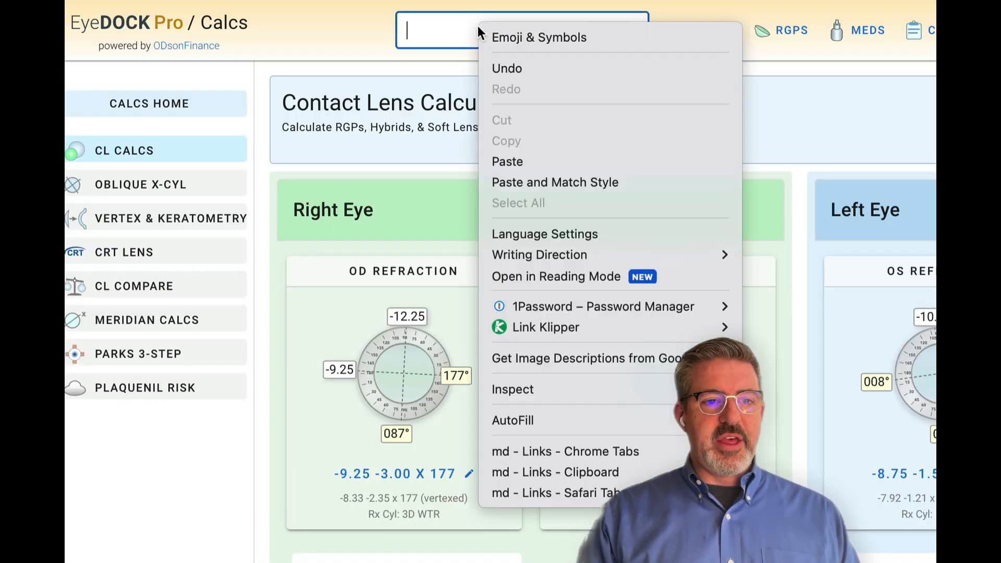
{"action": "mouse_move", "coordinate": [542, 161]}
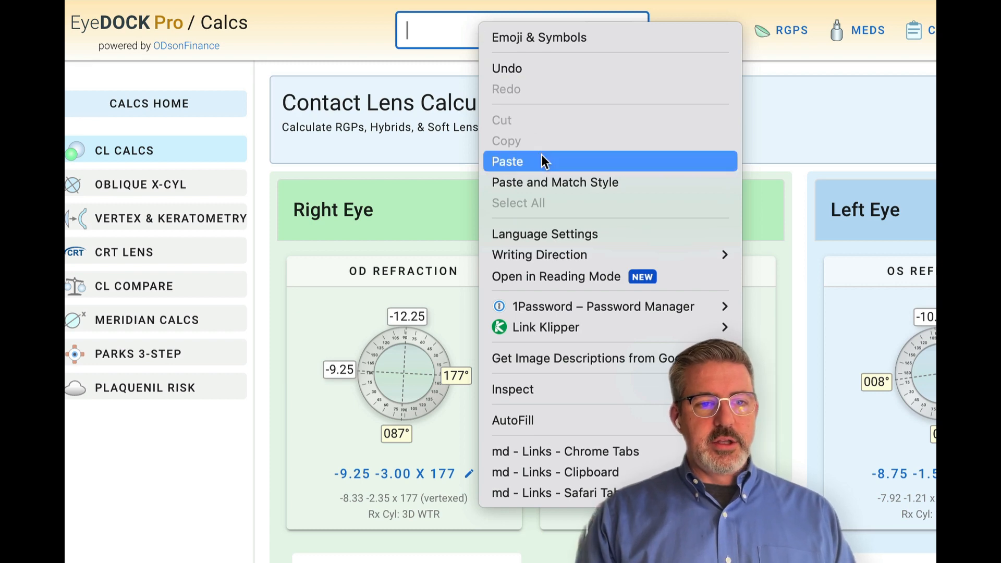
{"action": "left_click", "coordinate": [507, 160]}
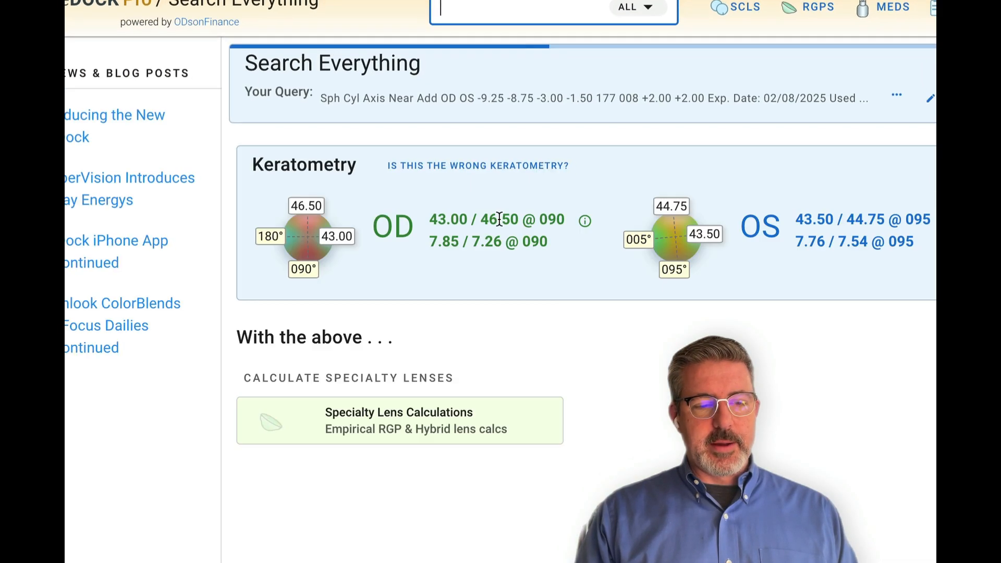
Step: Load the parsed keratometry (OD 43.00/46.50 @ 090, OS 43.50/44.75 @ 095) into the calculator
{"action": "scroll", "scroll_direction": "down", "scroll_amount": 3}
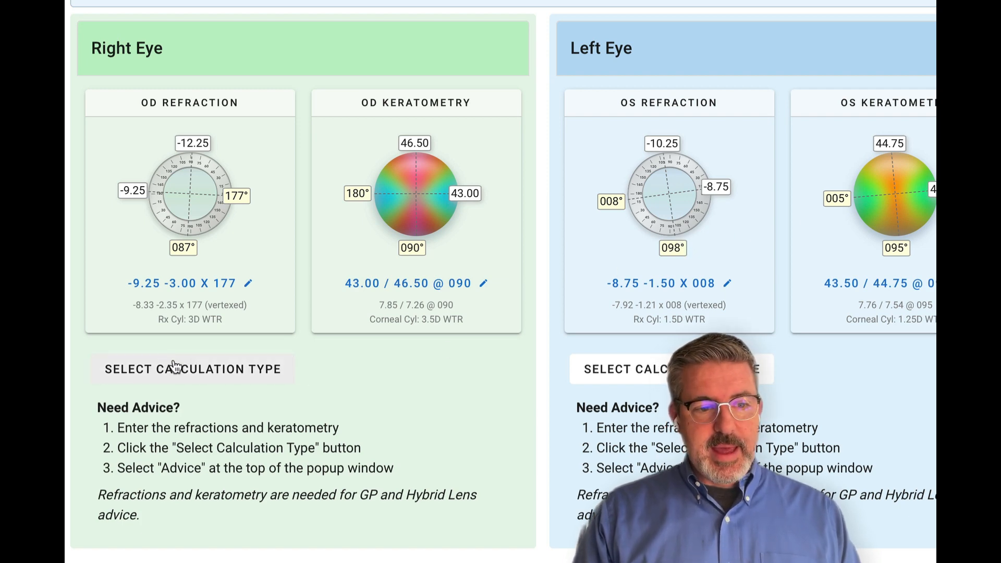
{"action": "left_click", "coordinate": [191, 369]}
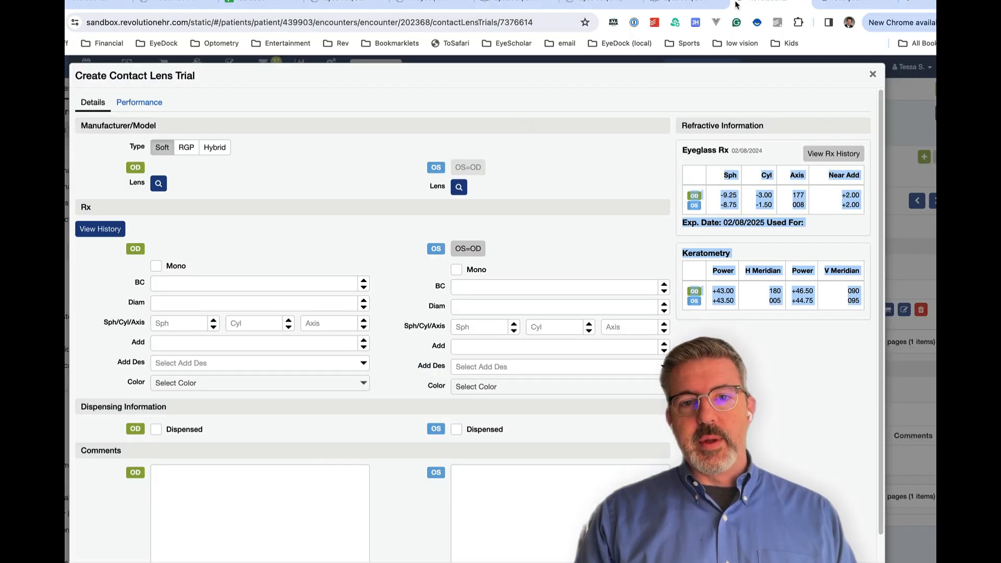
{"action": "mouse_move", "coordinate": [574, 176]}
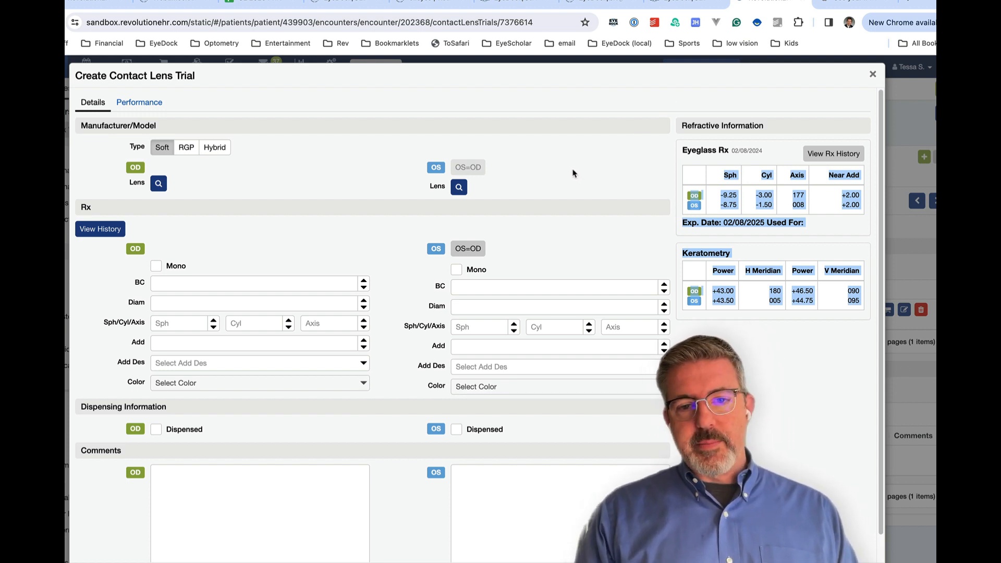
{"action": "mouse_move", "coordinate": [734, 216]}
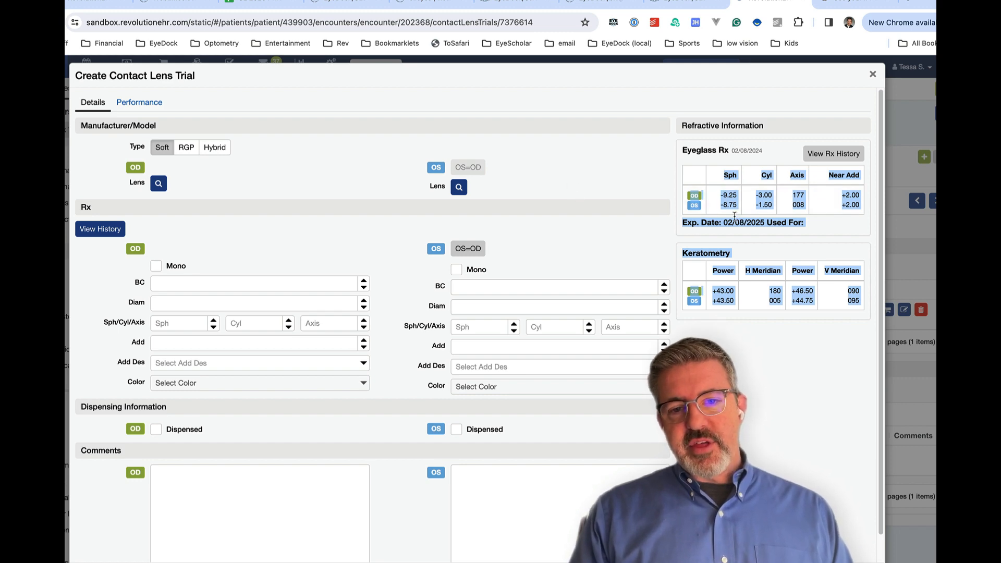
Step: Search EyeDock with the selected Rx and keratometry in a side panel and launch the RGP/hybrid calculator
{"action": "right_click", "coordinate": [734, 250]}
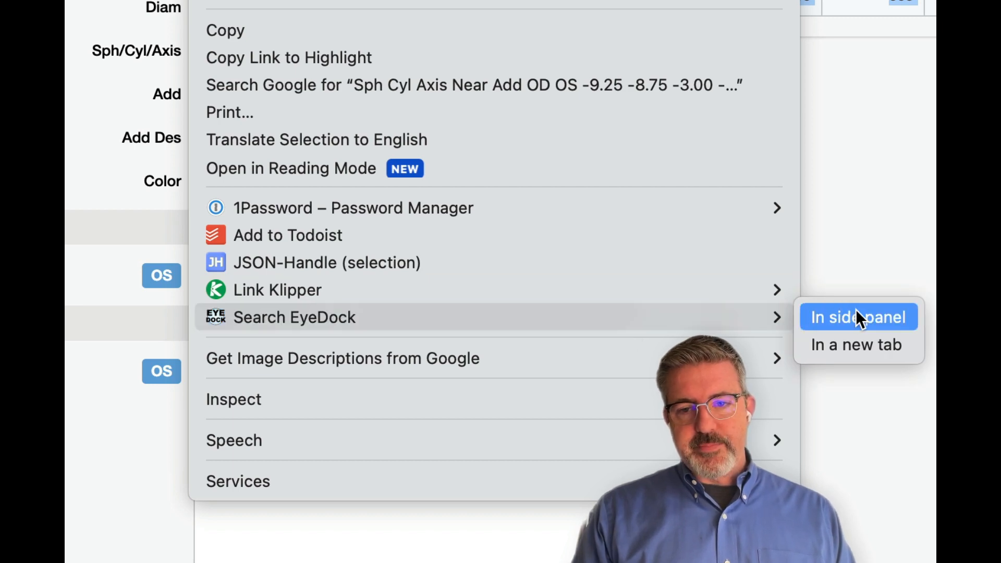
{"action": "left_click", "coordinate": [857, 317]}
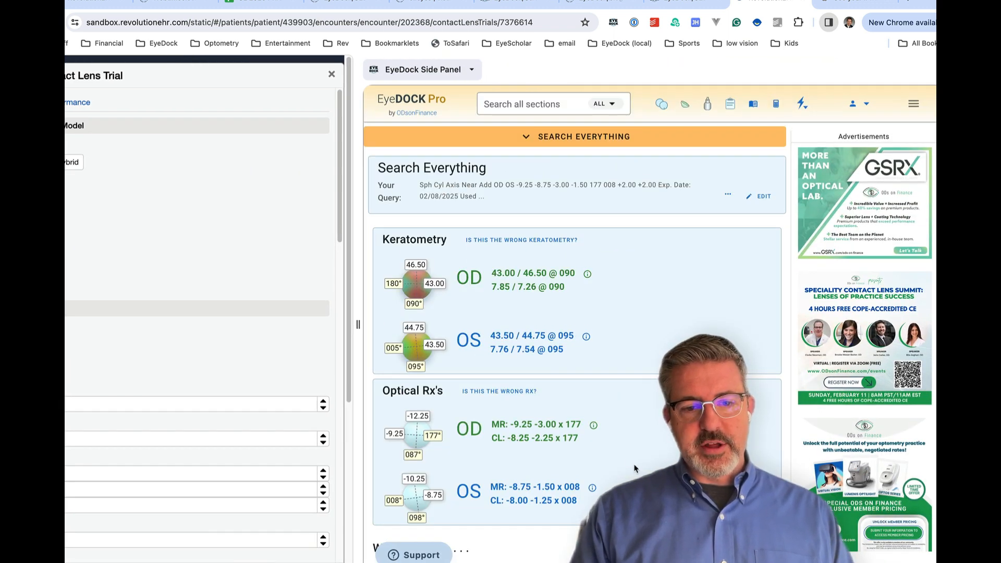
{"action": "scroll", "scroll_direction": "down", "scroll_amount": 3}
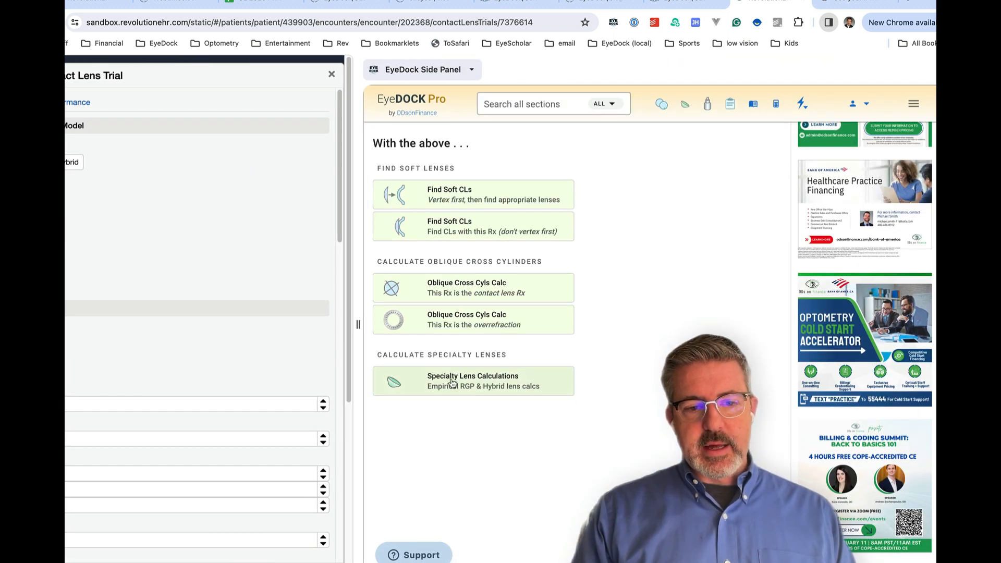
{"action": "left_click", "coordinate": [472, 381]}
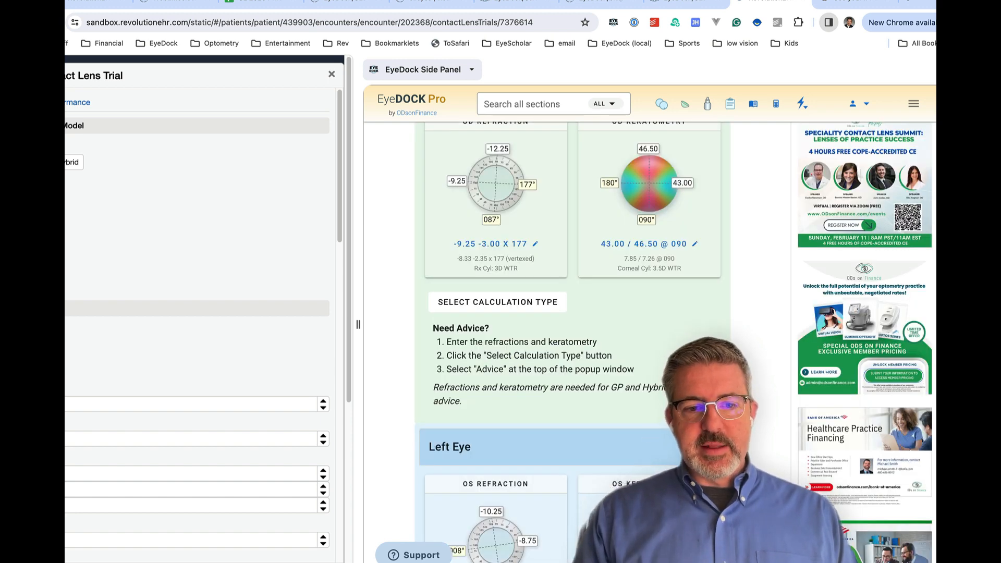
Step: Choose RGP bitoric for the right eye and the left eye's lens design
{"action": "left_click", "coordinate": [497, 303]}
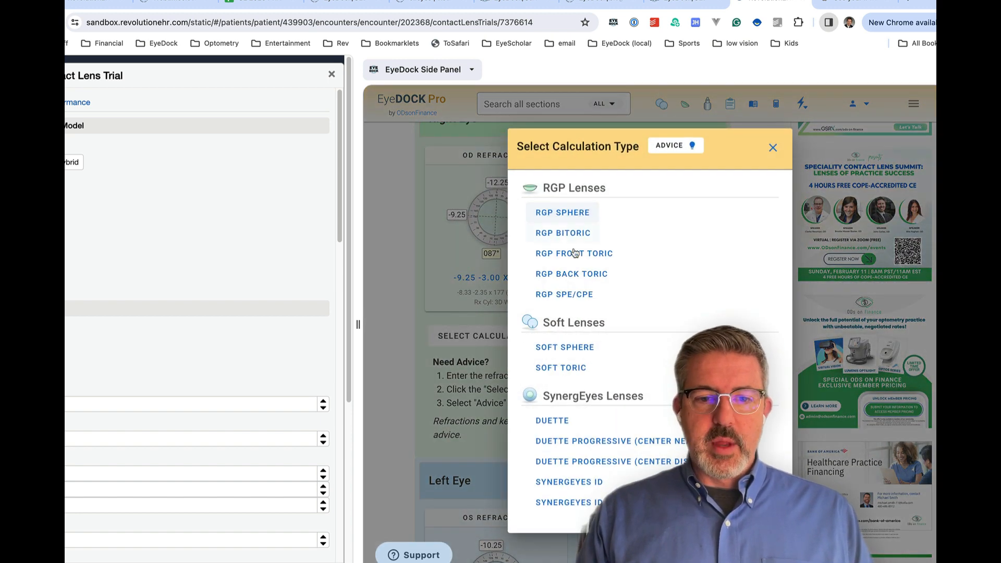
{"action": "left_click", "coordinate": [773, 147]}
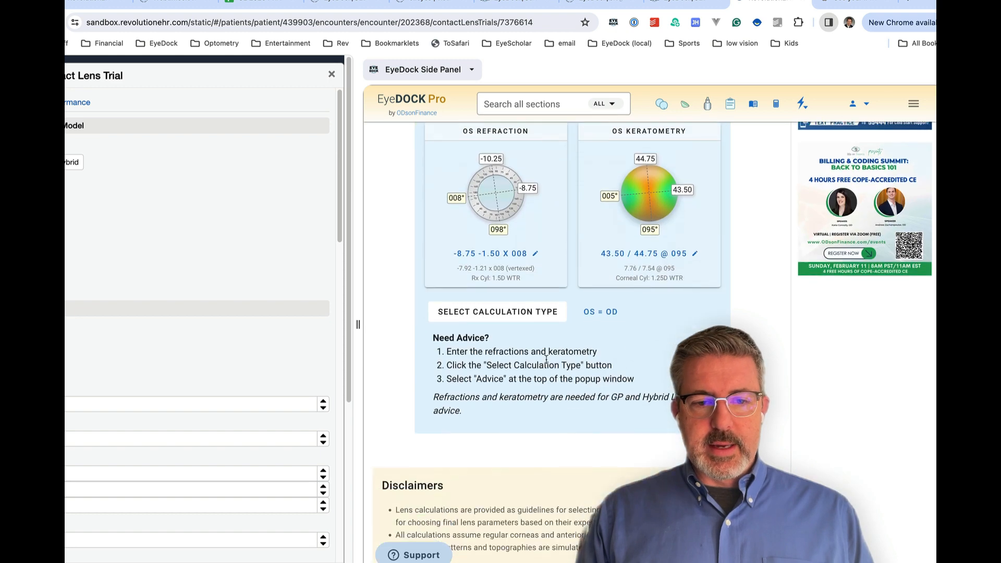
{"action": "left_click", "coordinate": [497, 312]}
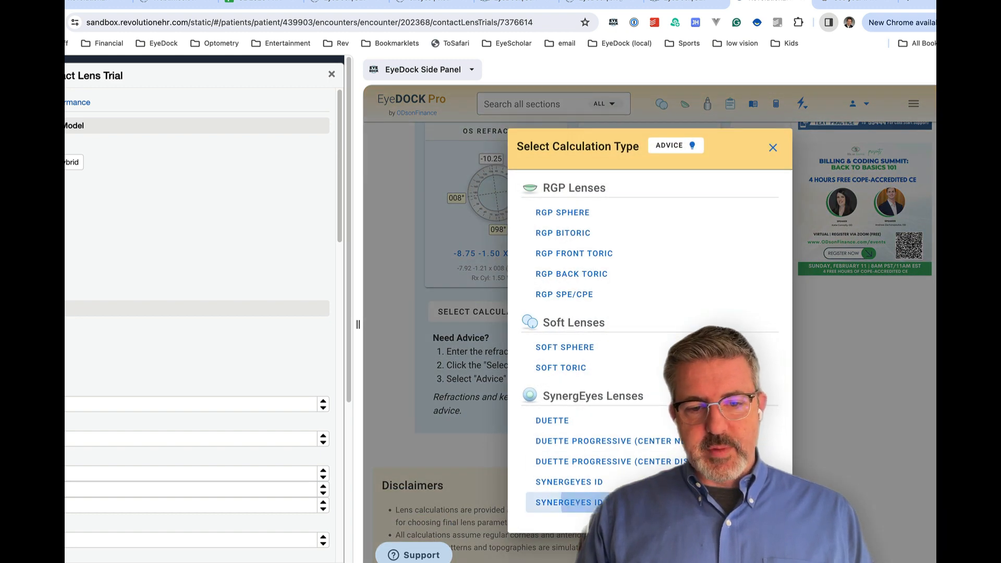
{"action": "left_click", "coordinate": [570, 501]}
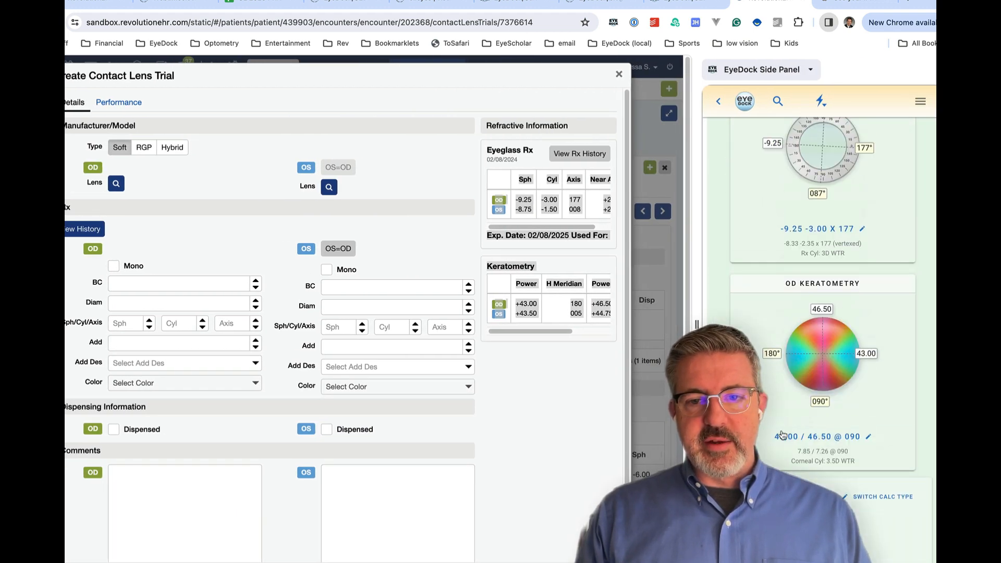
Step: View the RGP bitoric result, start the right eye's base curve, and mark the trial lens as RGP
{"action": "scroll", "scroll_direction": "down", "scroll_amount": 3}
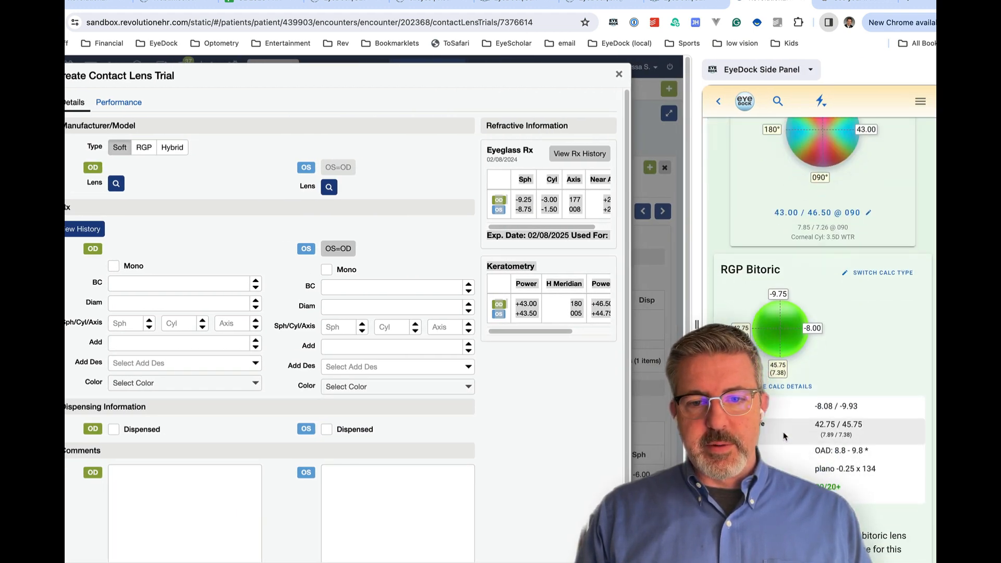
{"action": "left_click", "coordinate": [181, 283]}
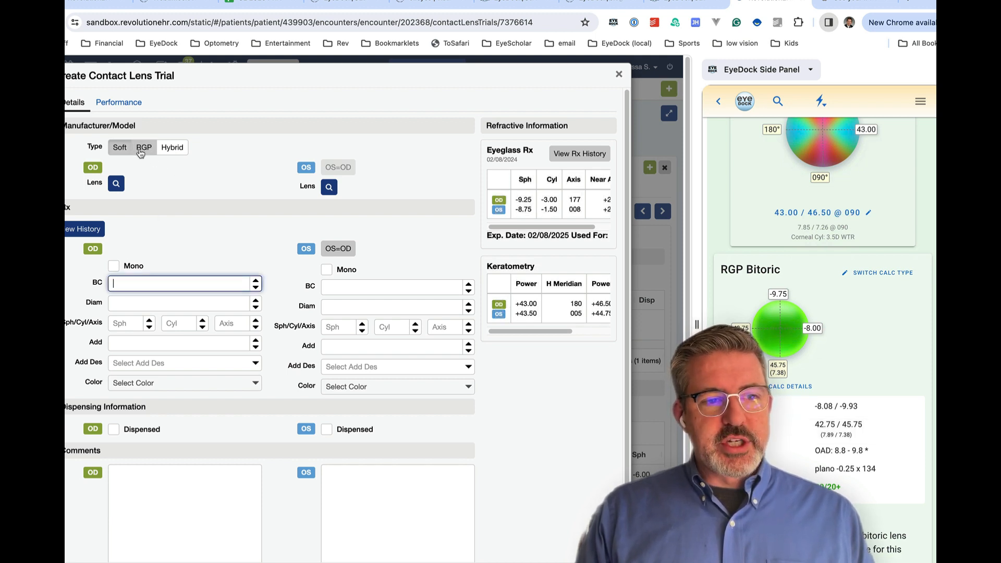
{"action": "left_click", "coordinate": [144, 147]}
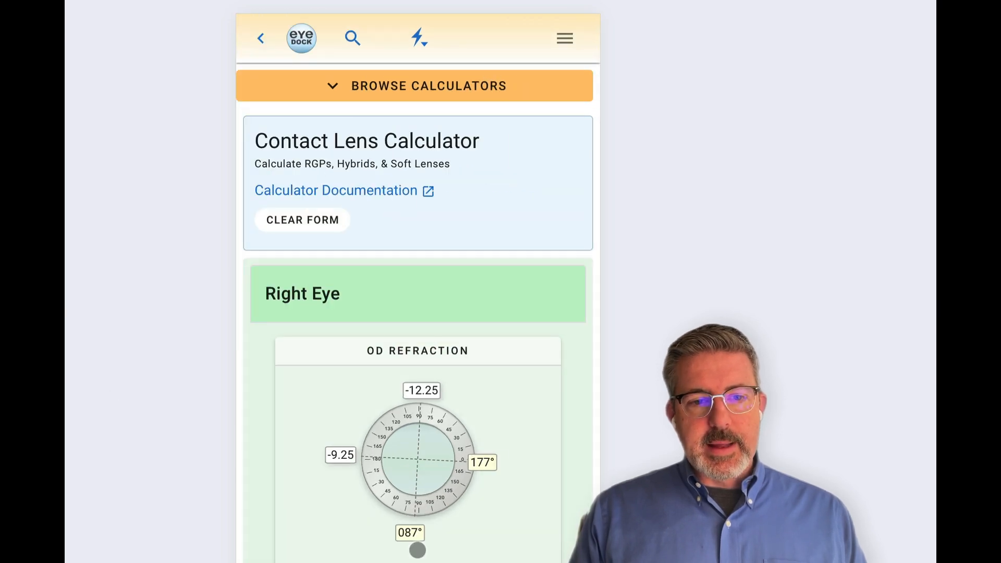
{"action": "scroll", "scroll_direction": "down", "scroll_amount": 3}
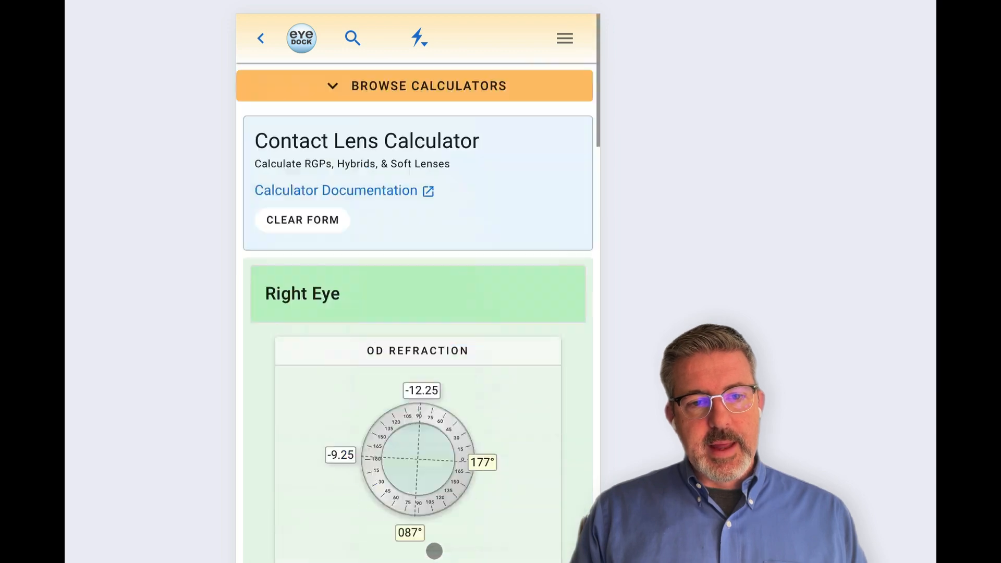
{"action": "scroll", "scroll_direction": "down", "scroll_amount": 3}
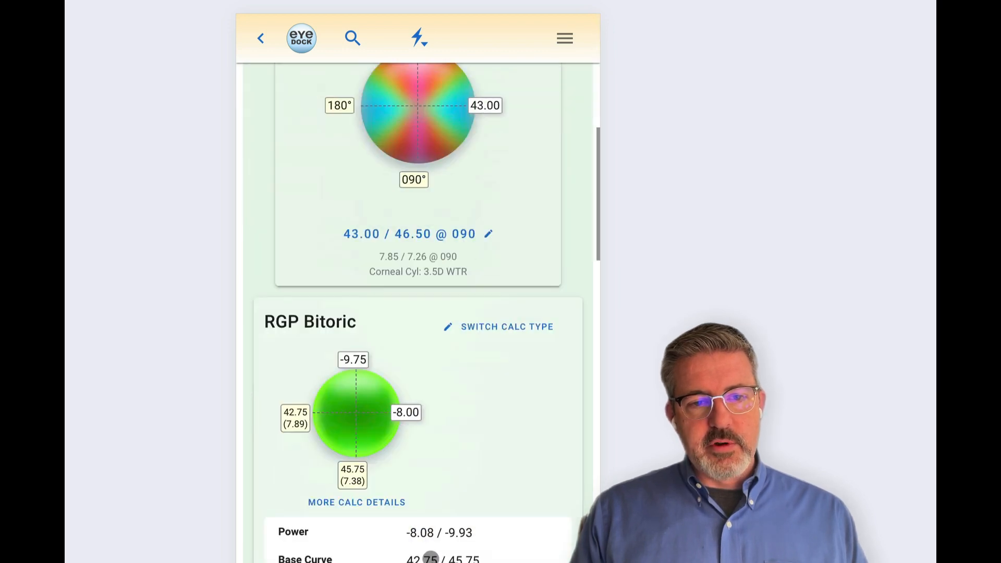
{"action": "scroll", "scroll_direction": "up", "scroll_amount": 3}
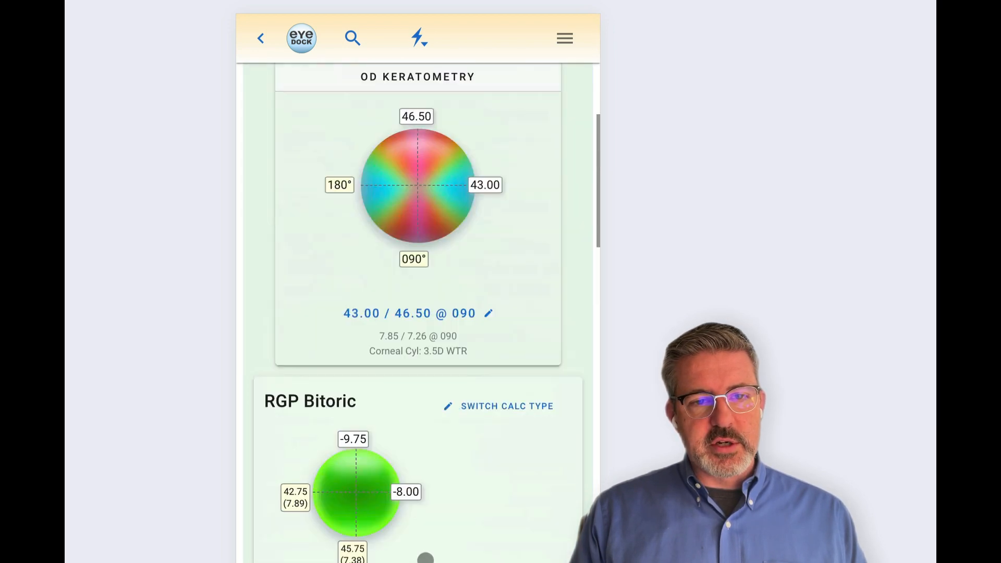